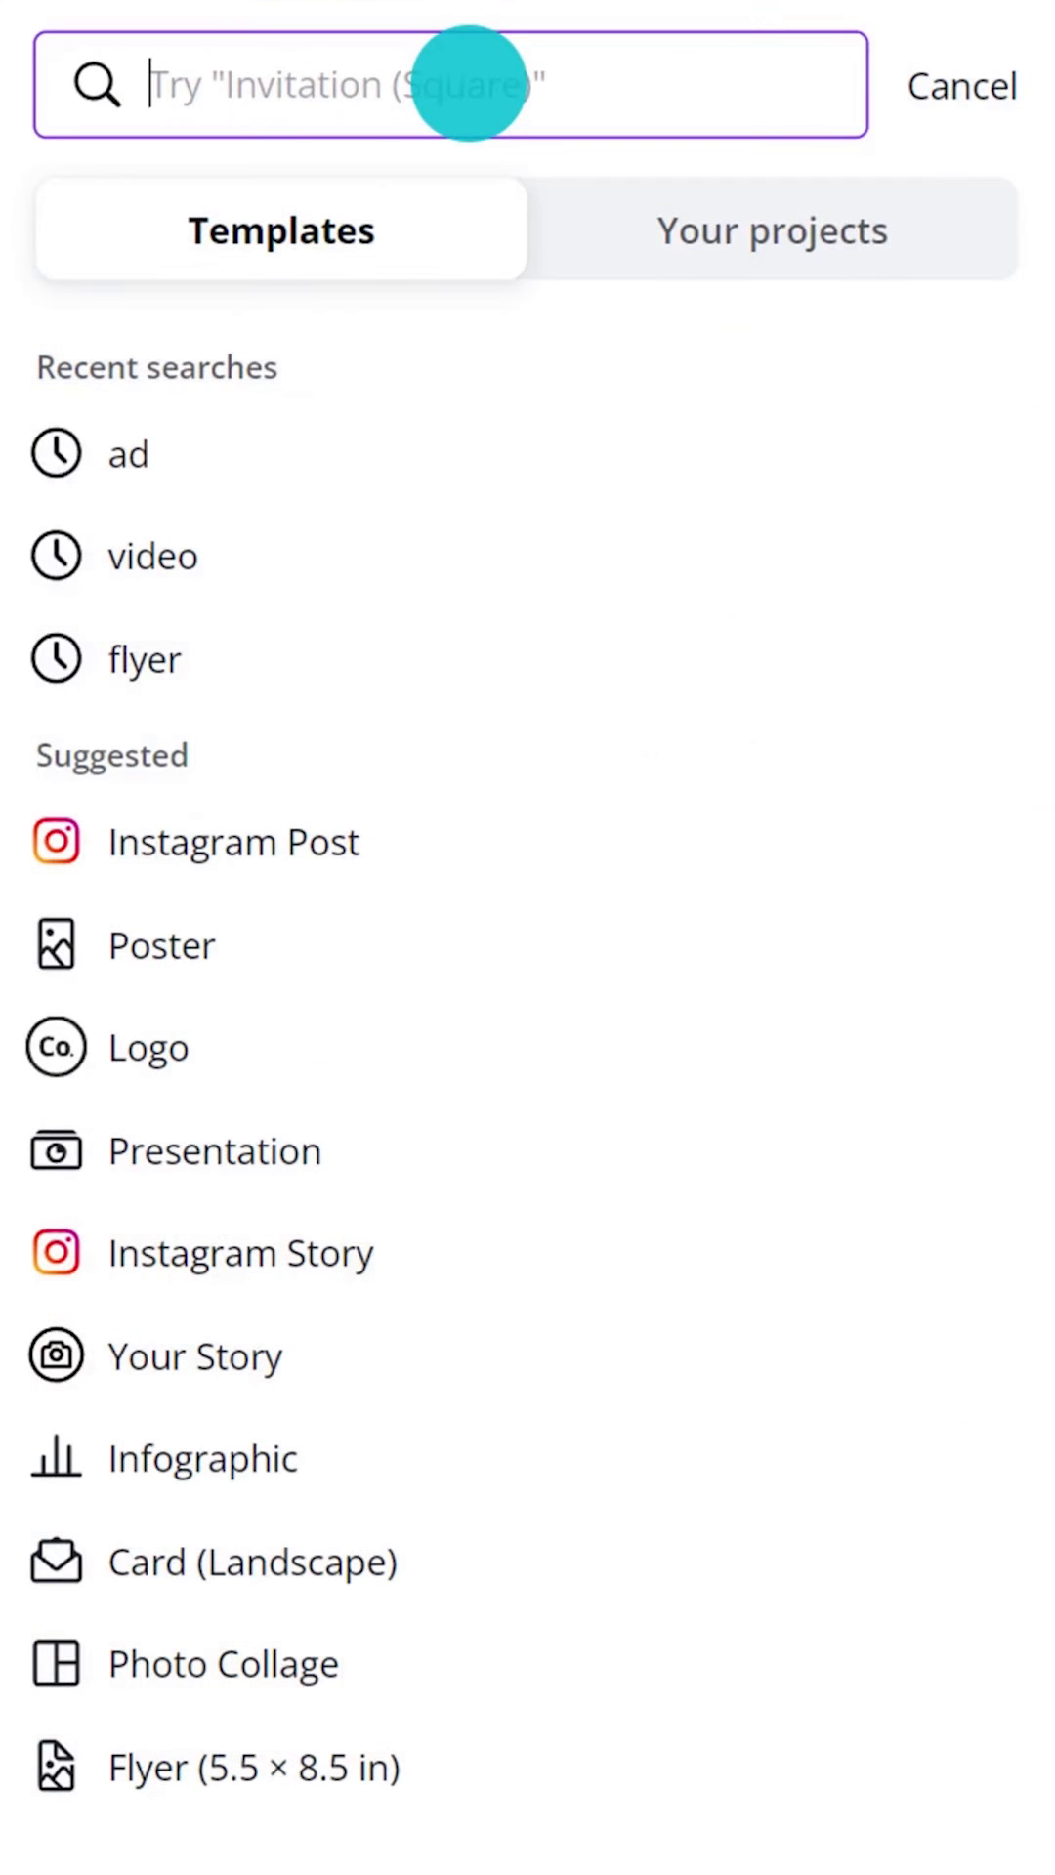
# Step: Search for 'story', check matching designs from your own projects, then leave the results
pyautogui.write('story')
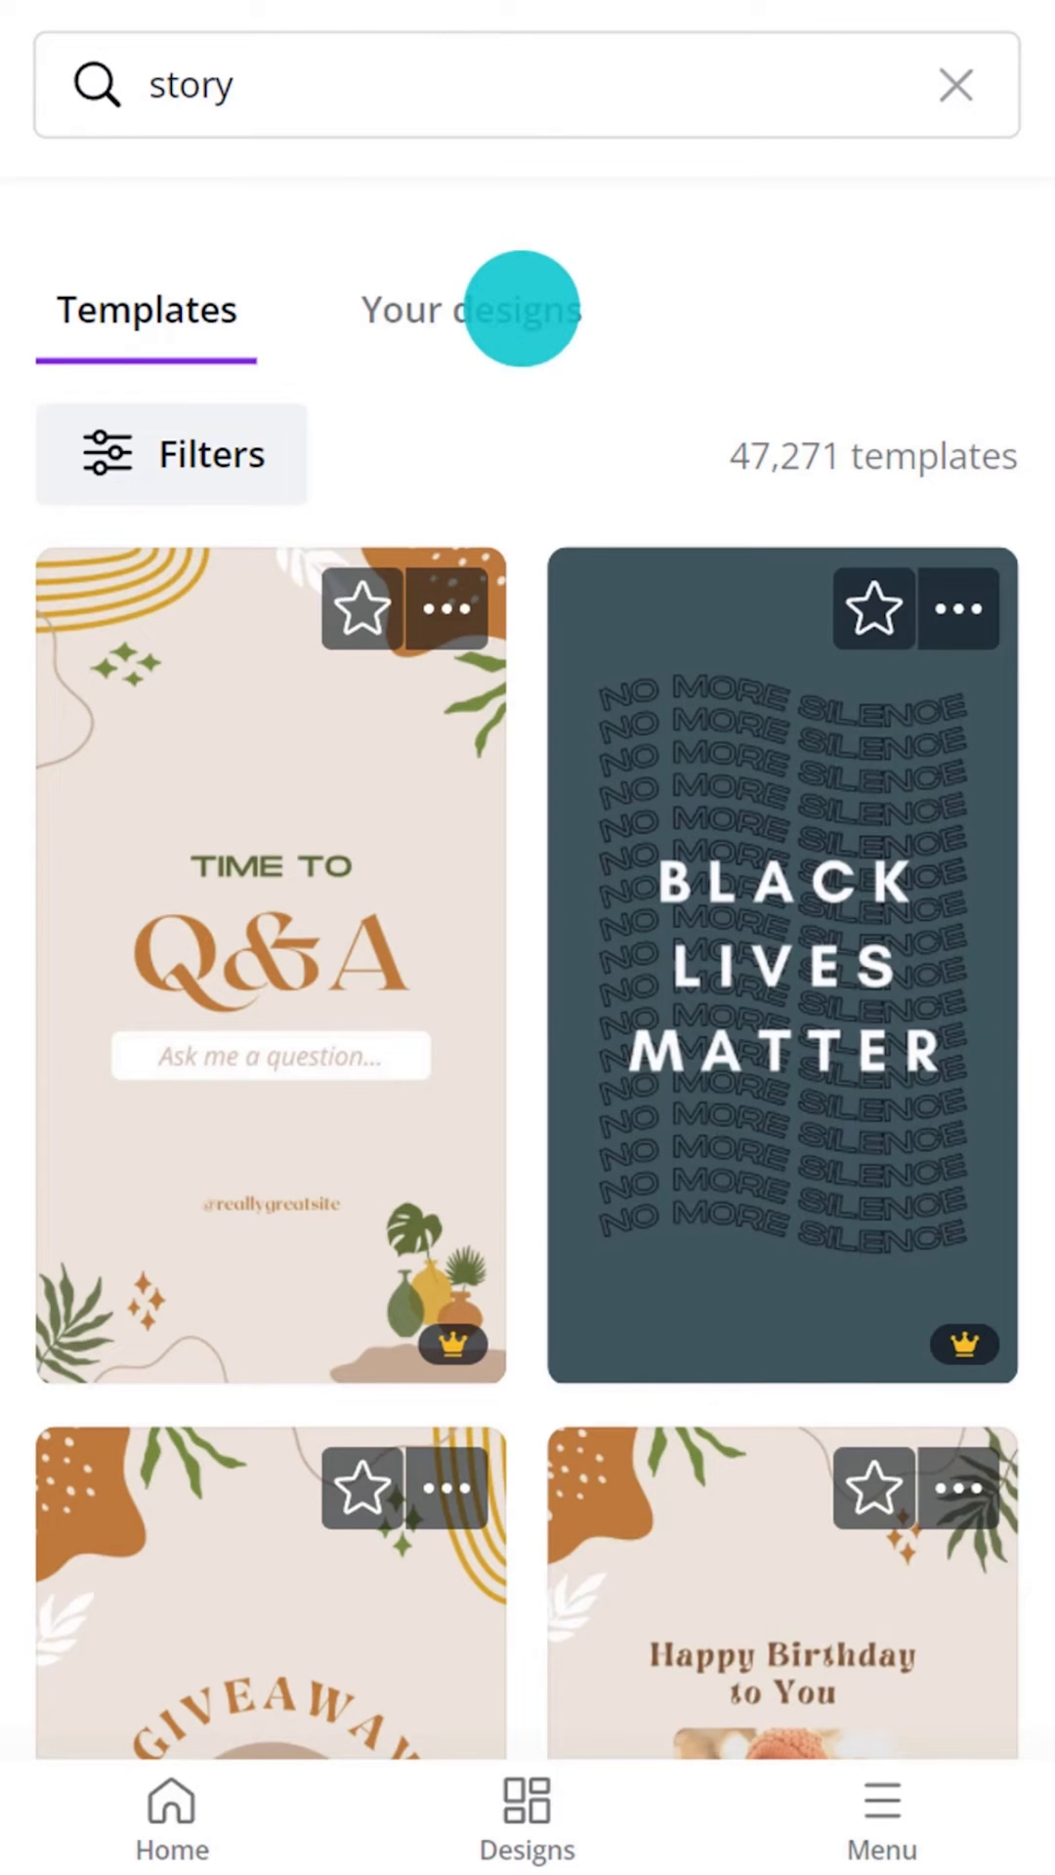
pyautogui.click(469, 308)
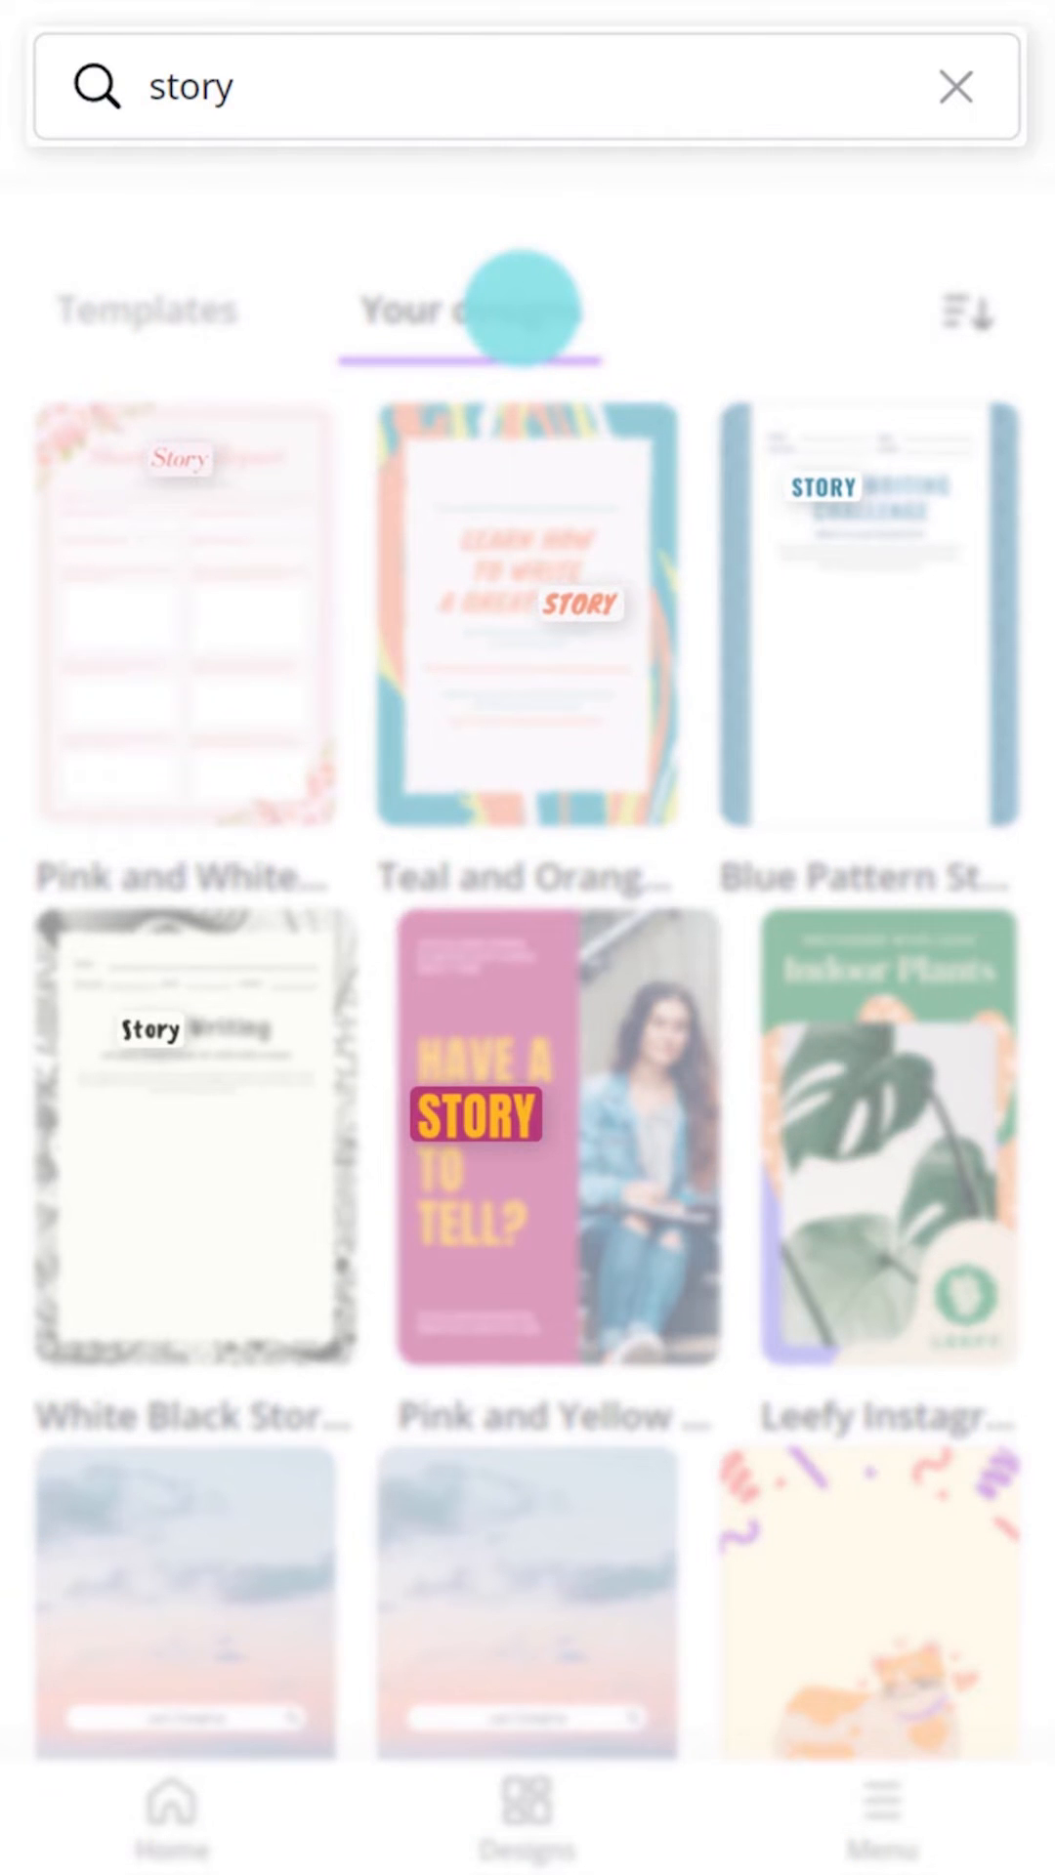
pyautogui.click(957, 86)
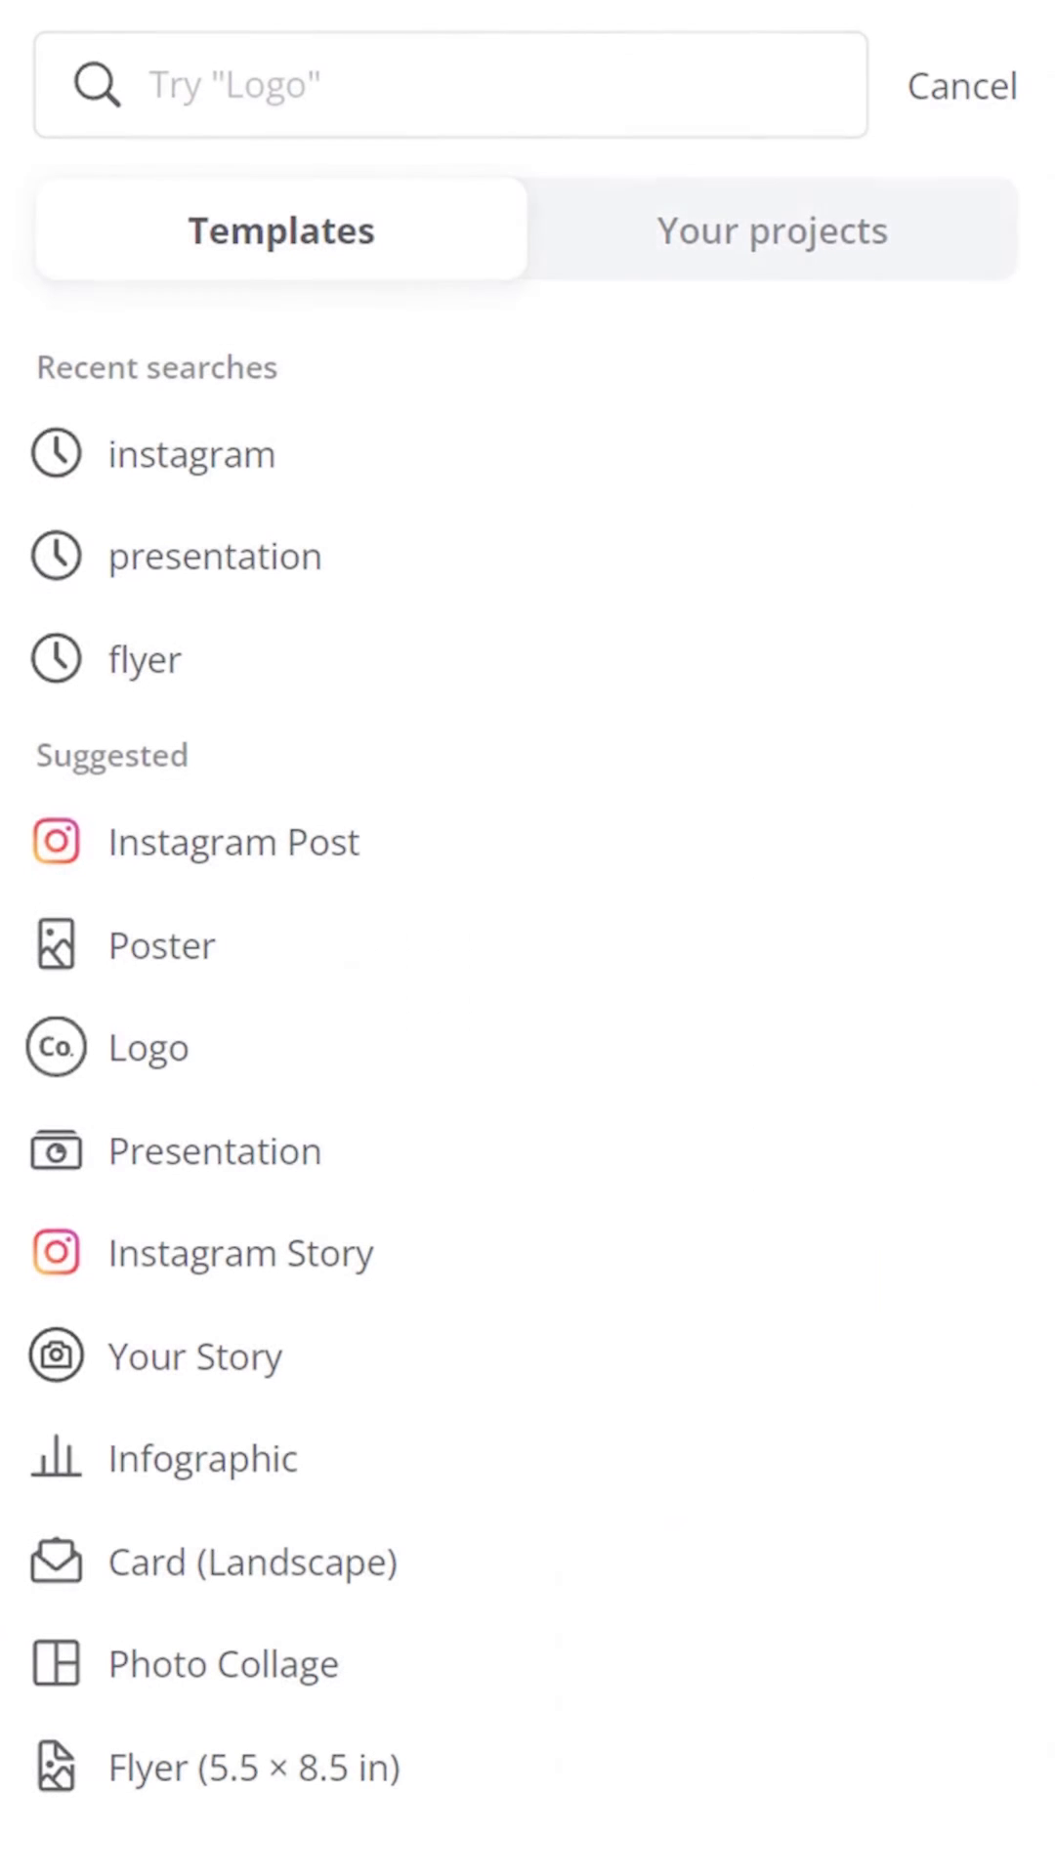
# Step: Search templates for 'yoga story' and scroll through the results
pyautogui.click(394, 103)
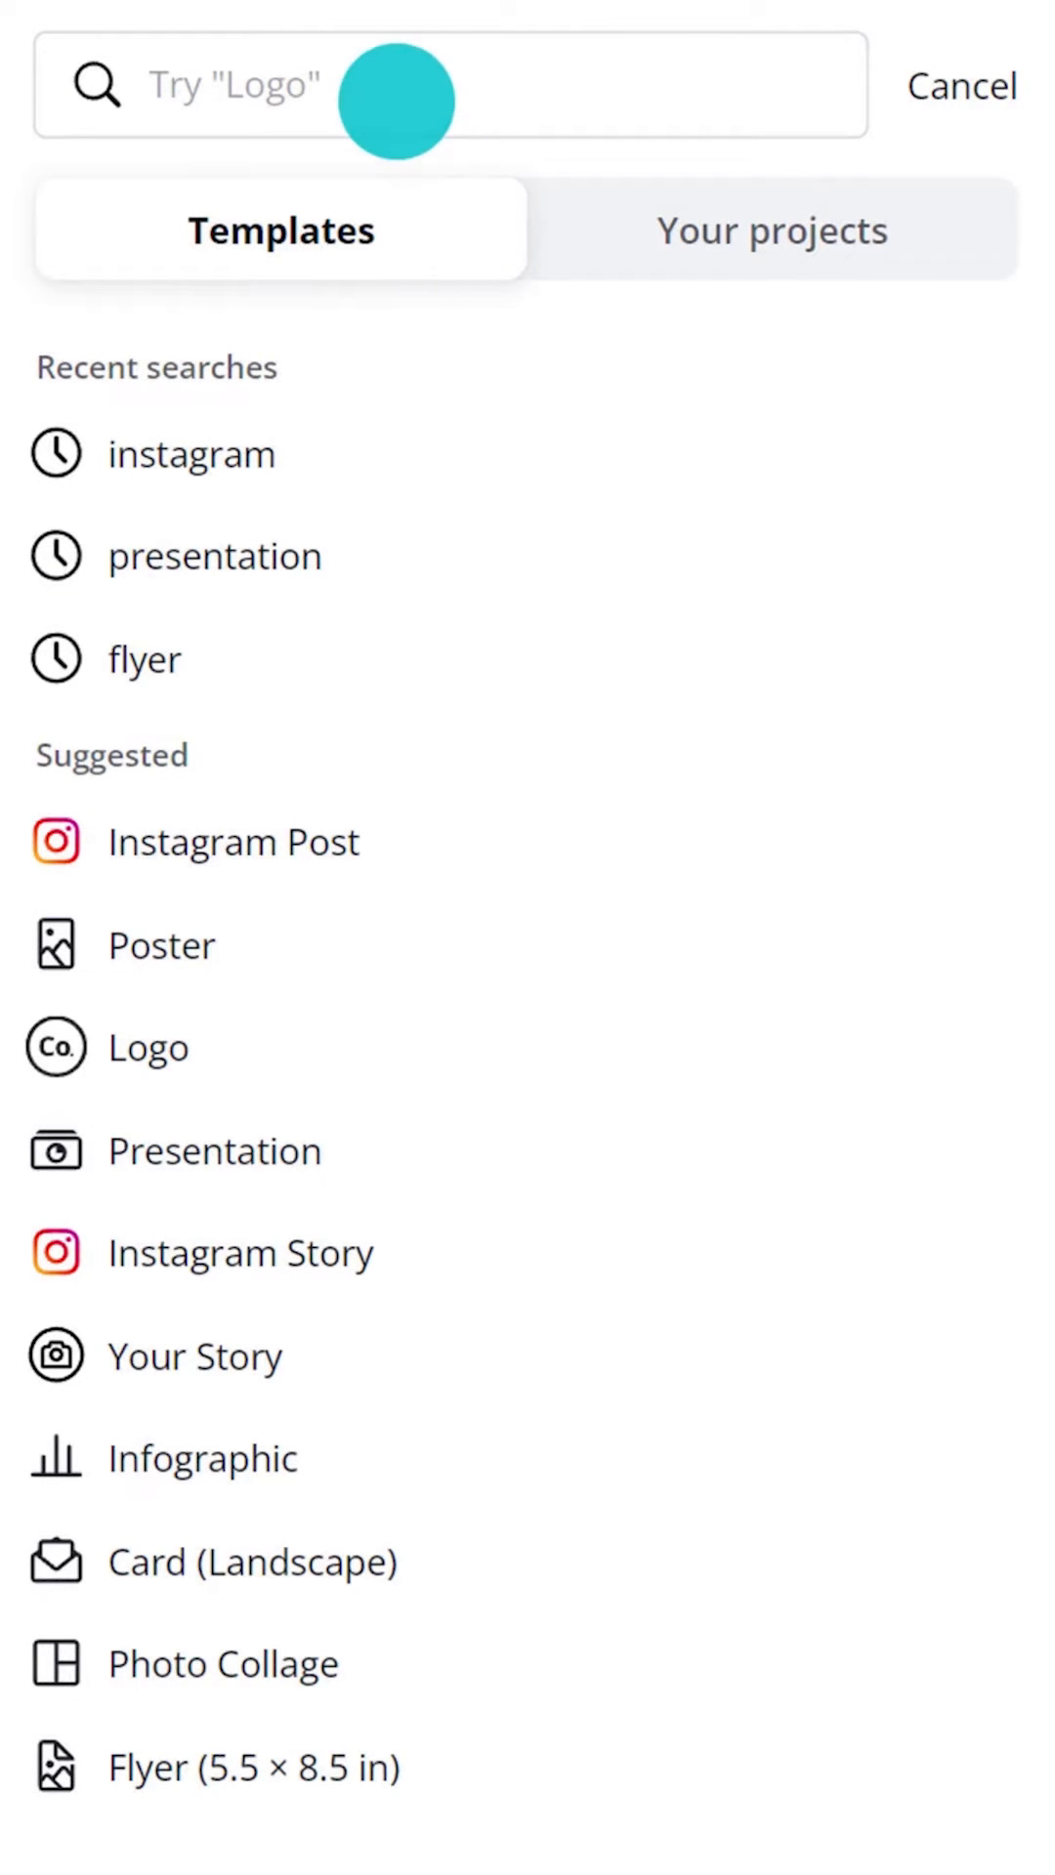
pyautogui.write('yoga s')
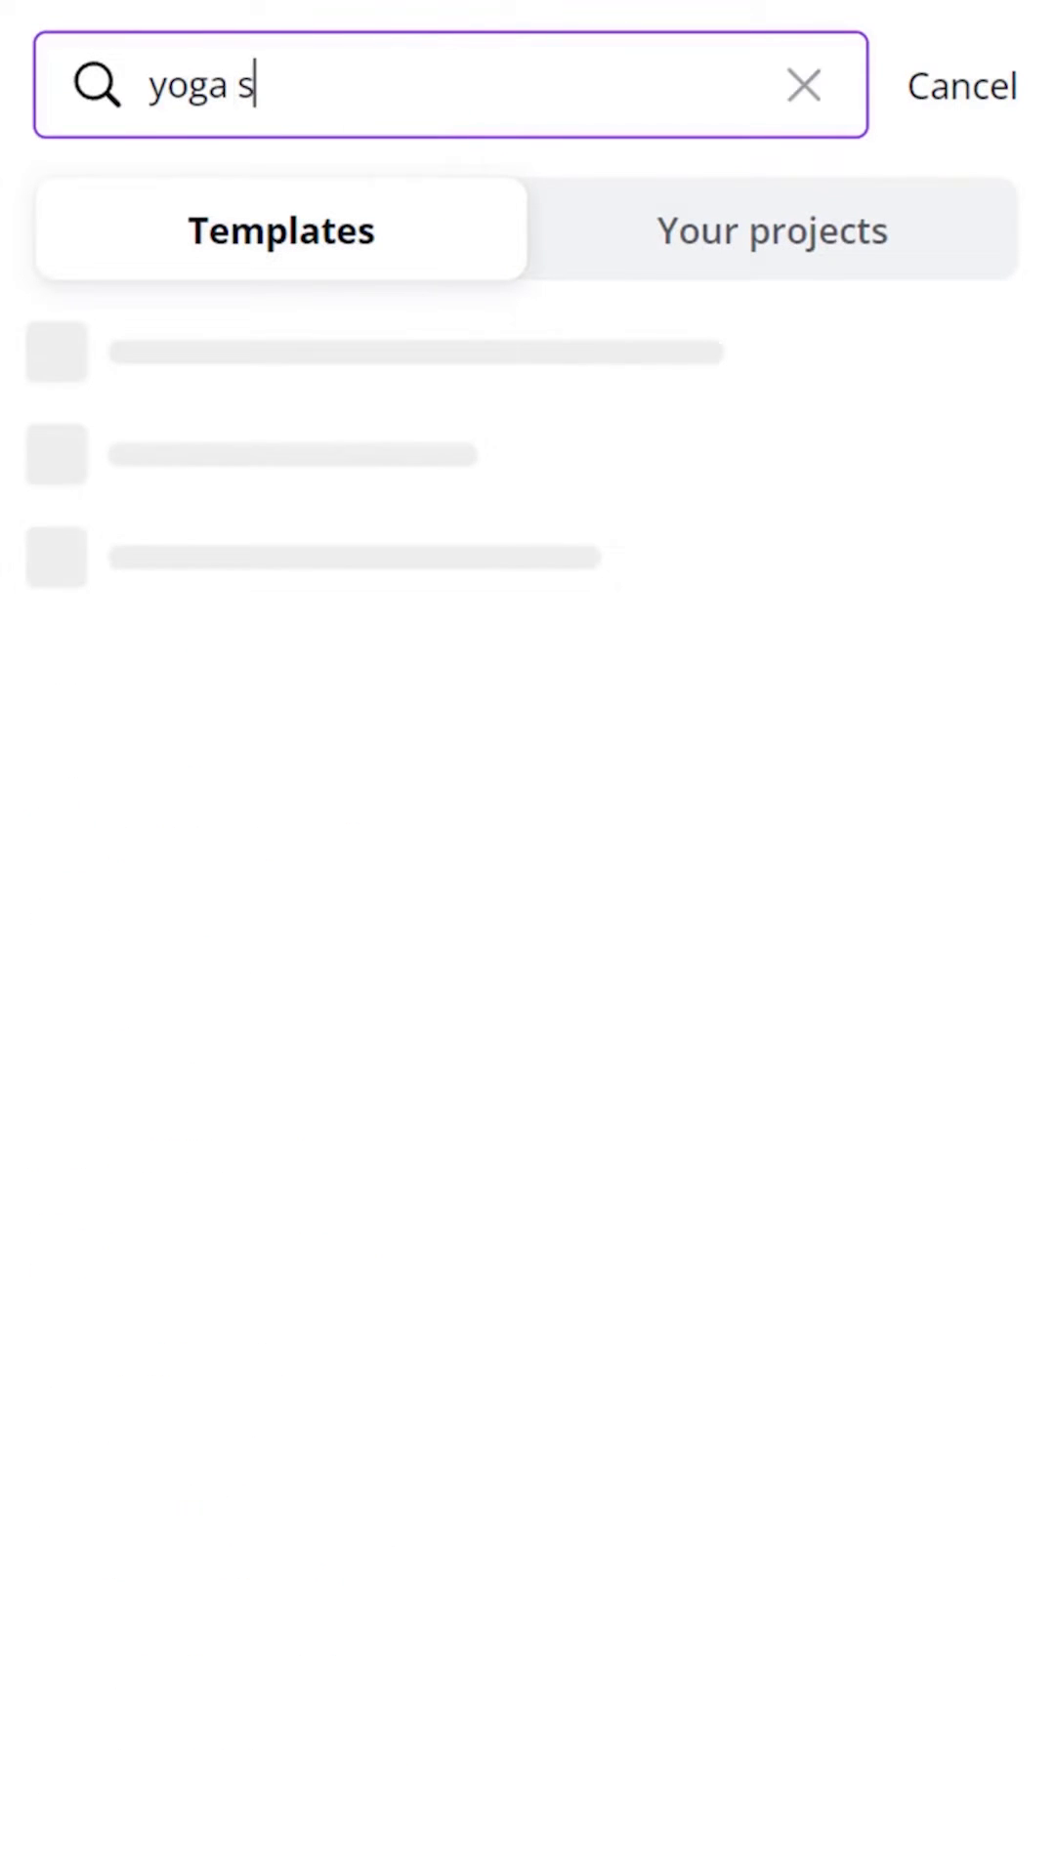
pyautogui.write('tory')
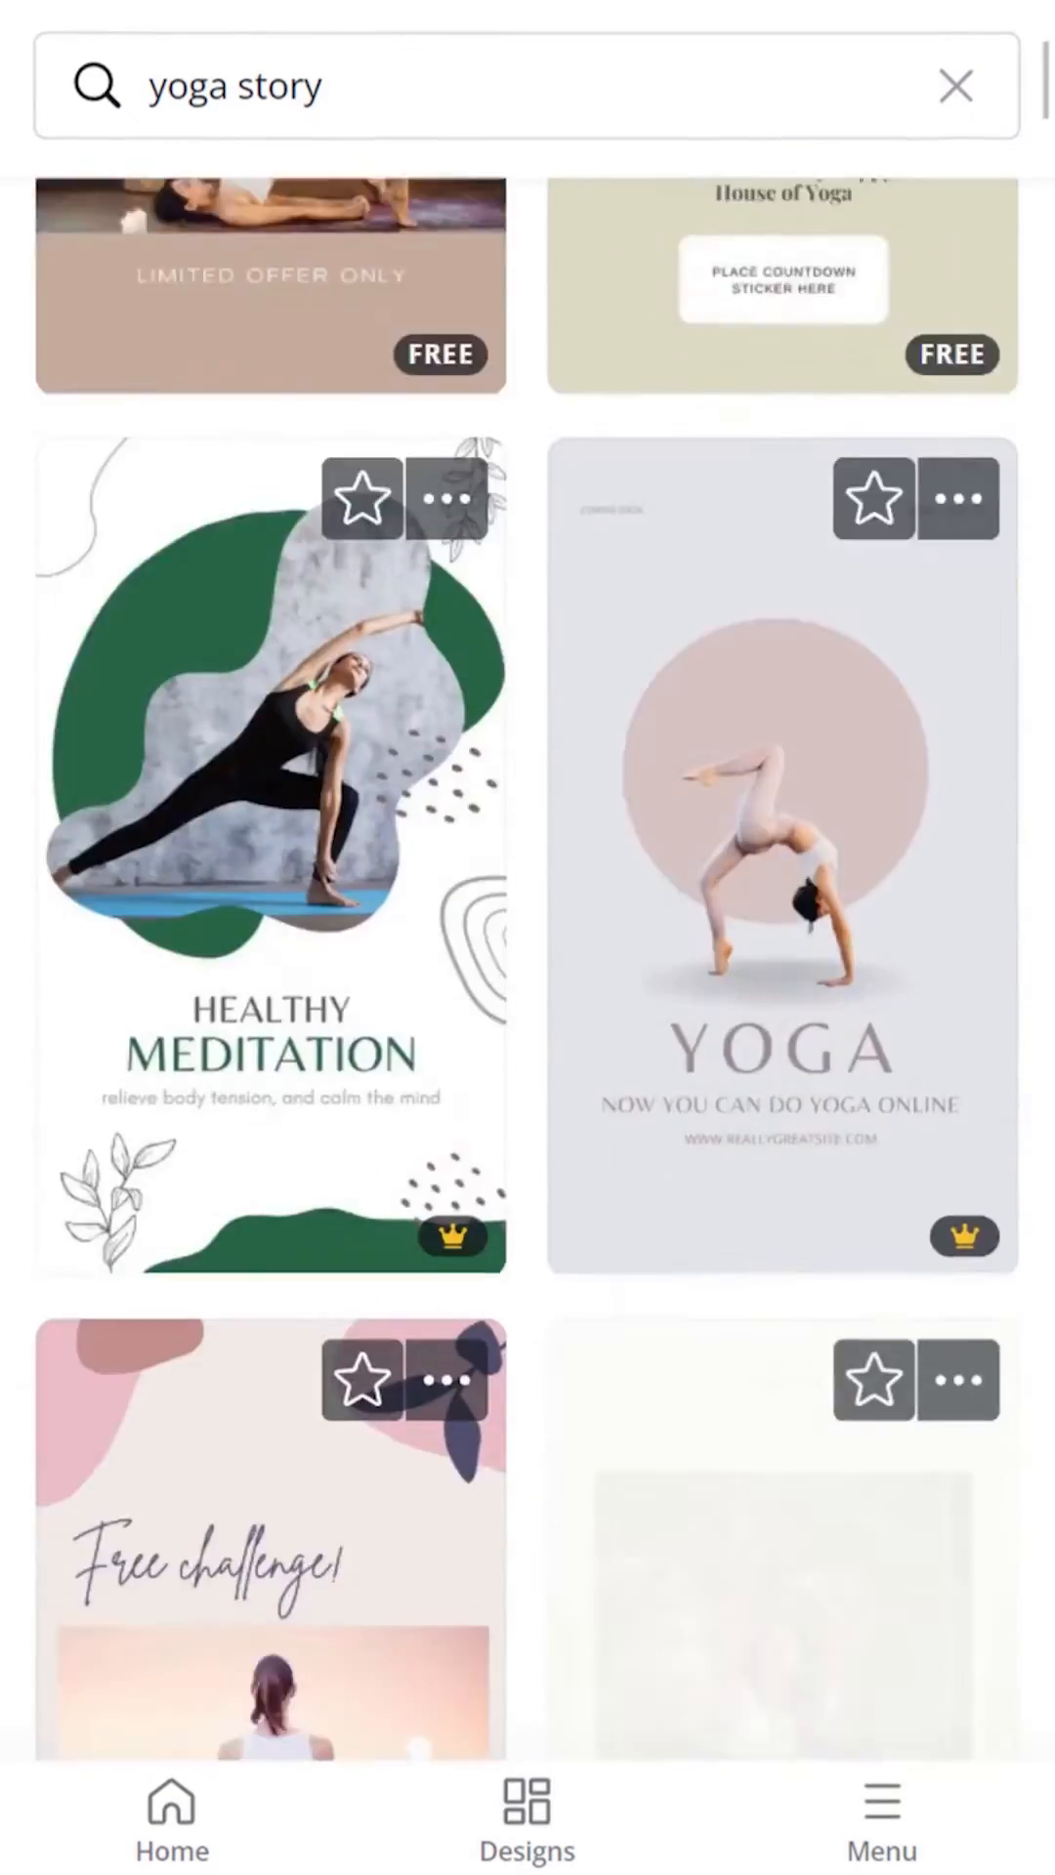
pyautogui.scroll(-3)
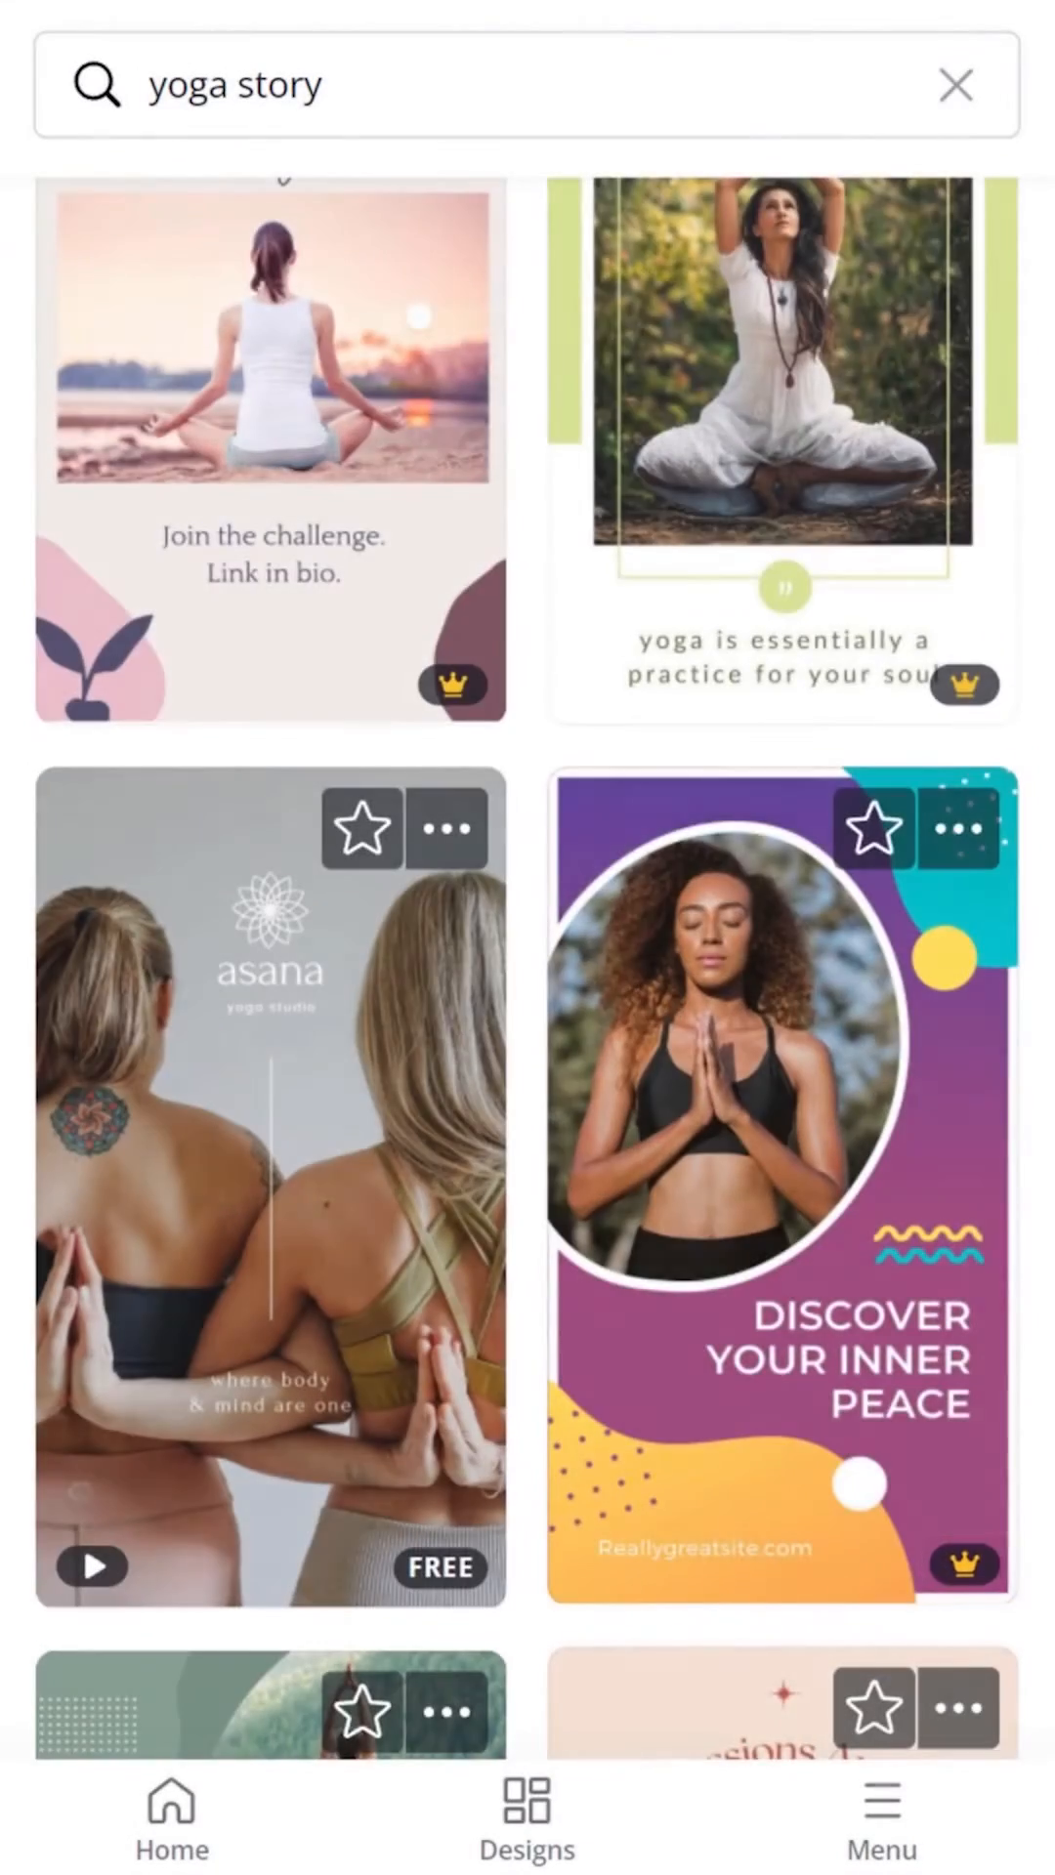
pyautogui.scroll(-3)
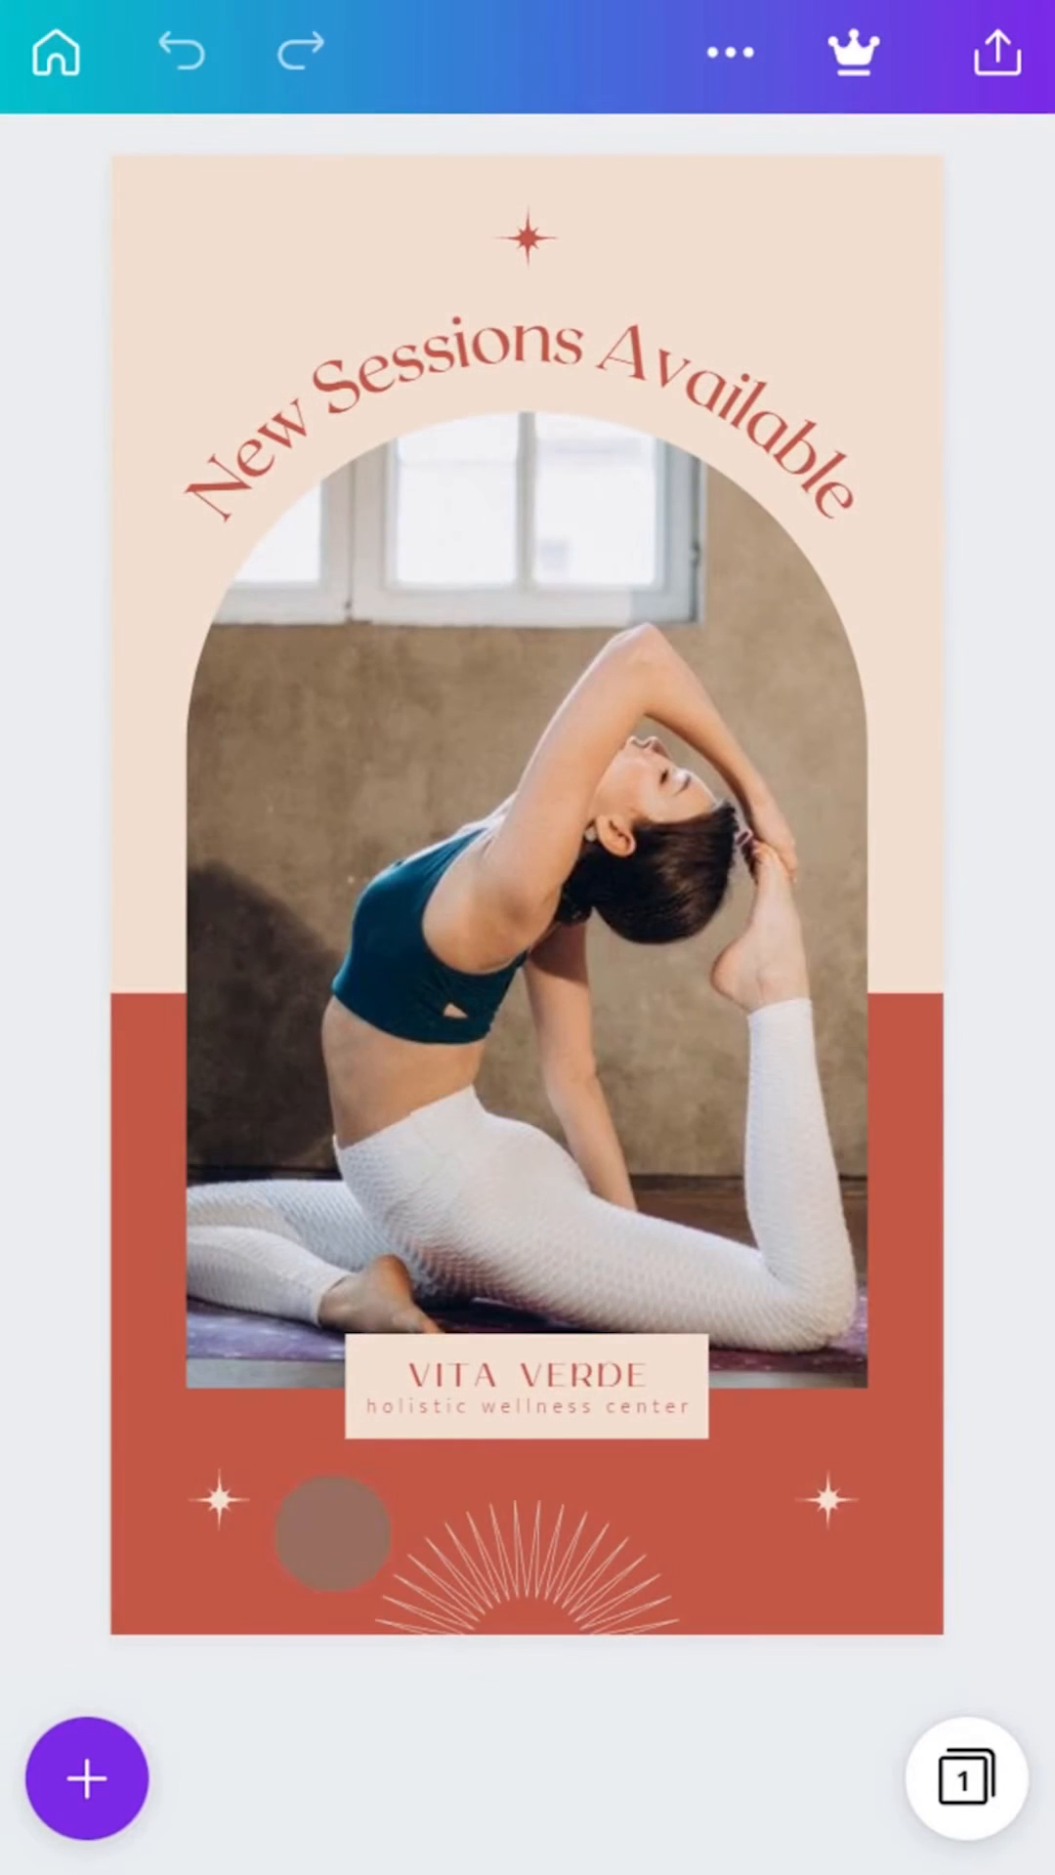
# Step: Search templates for 'cat story post' and apply the International Cat Day template
pyautogui.click(106, 1788)
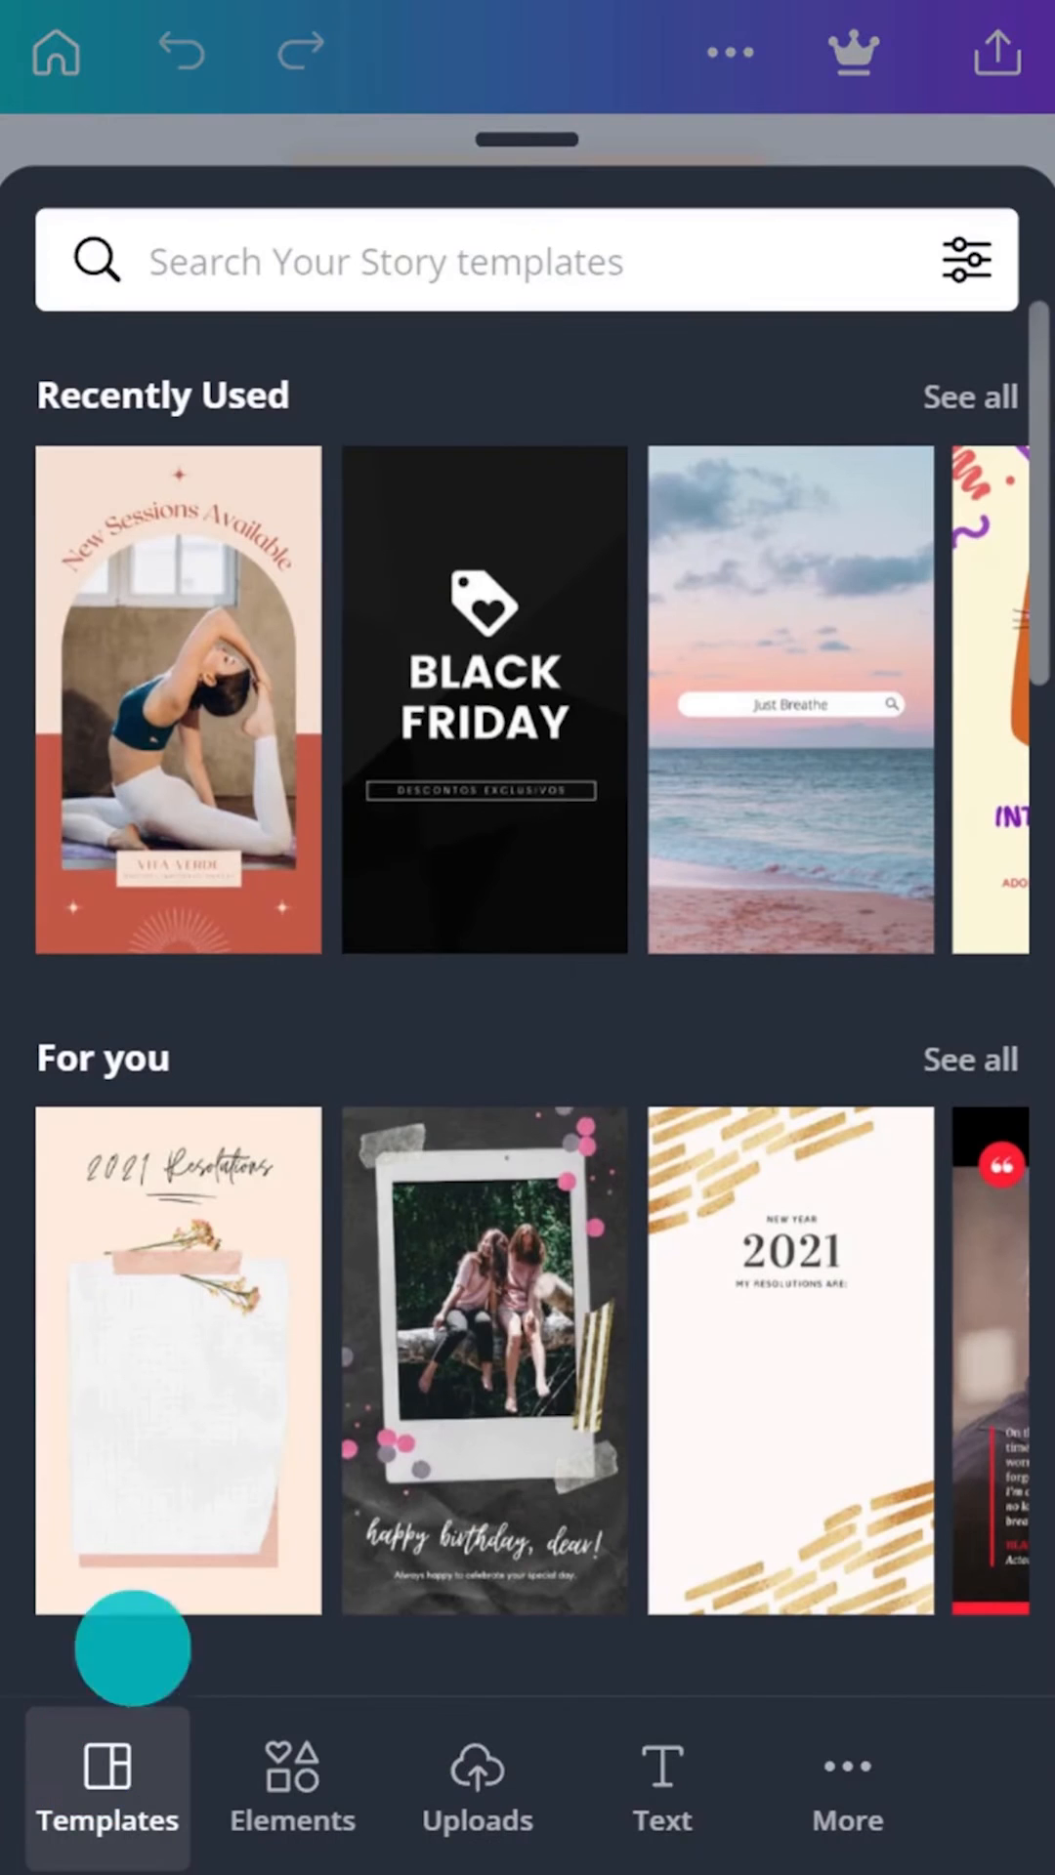
pyautogui.write('cat s')
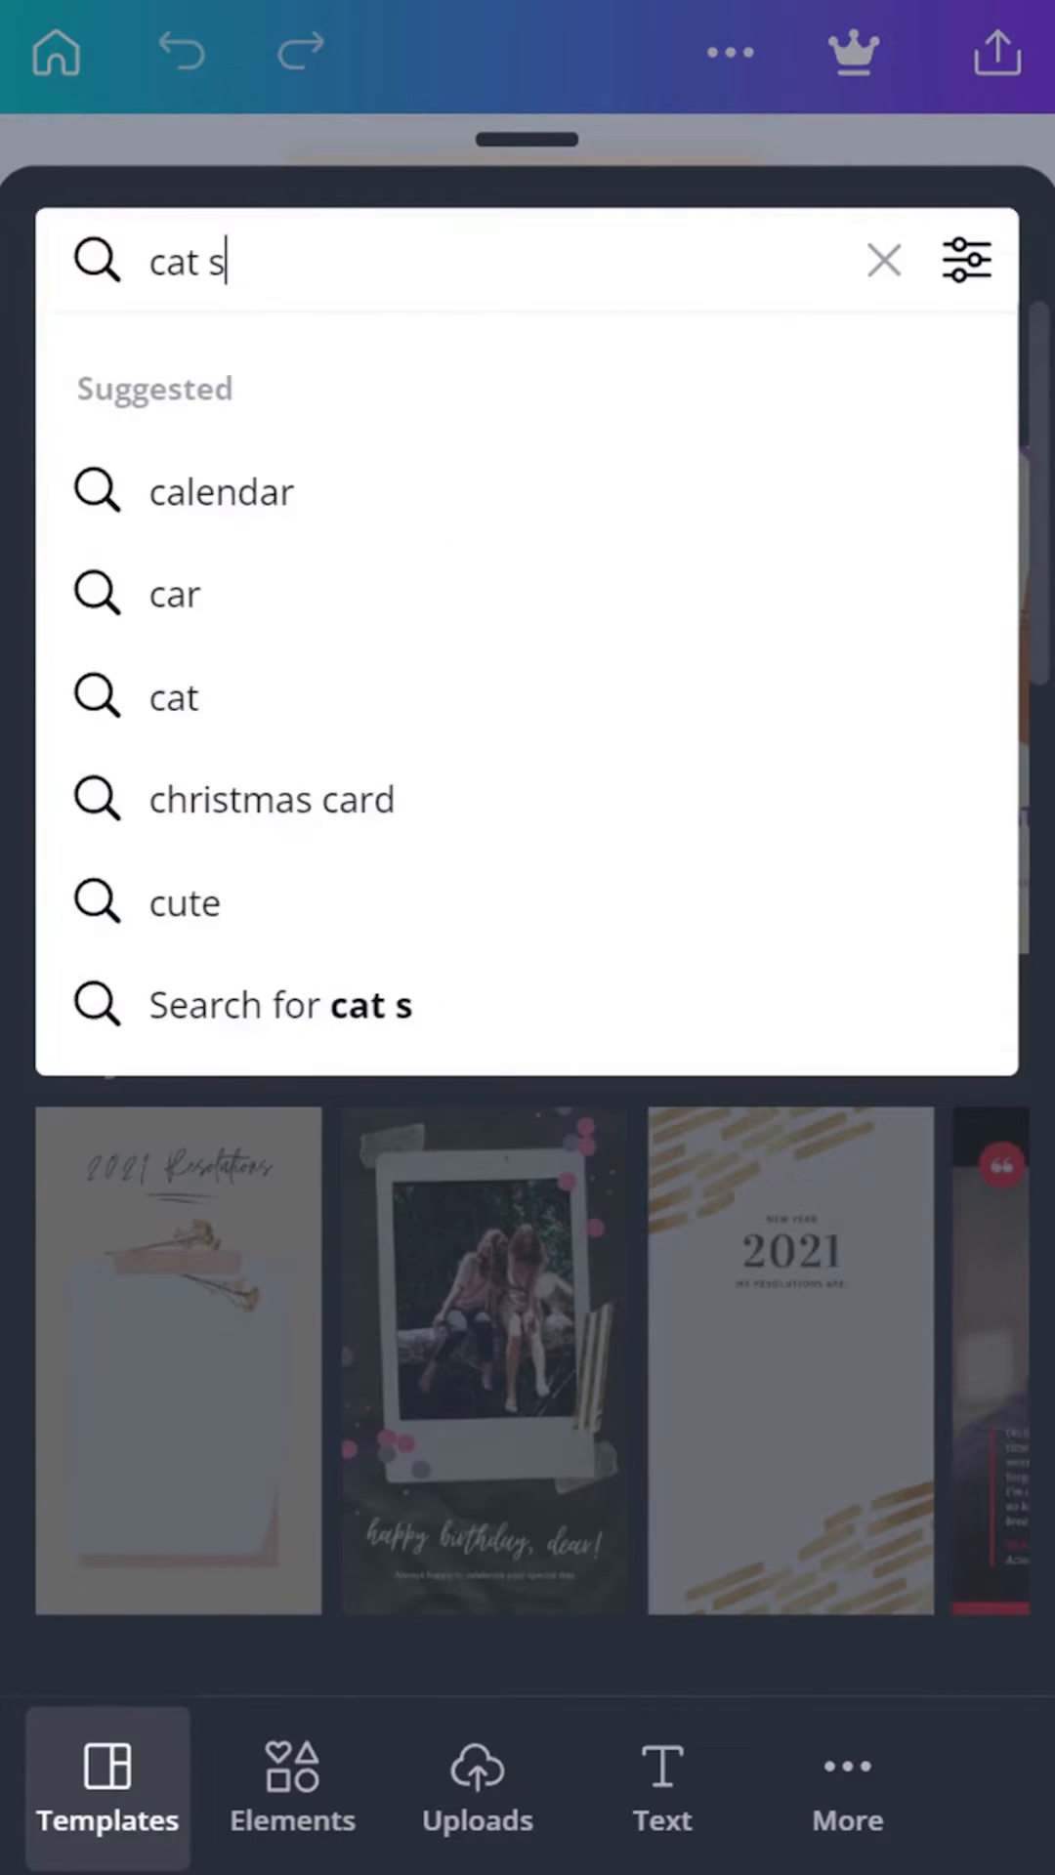
pyautogui.write('tory post')
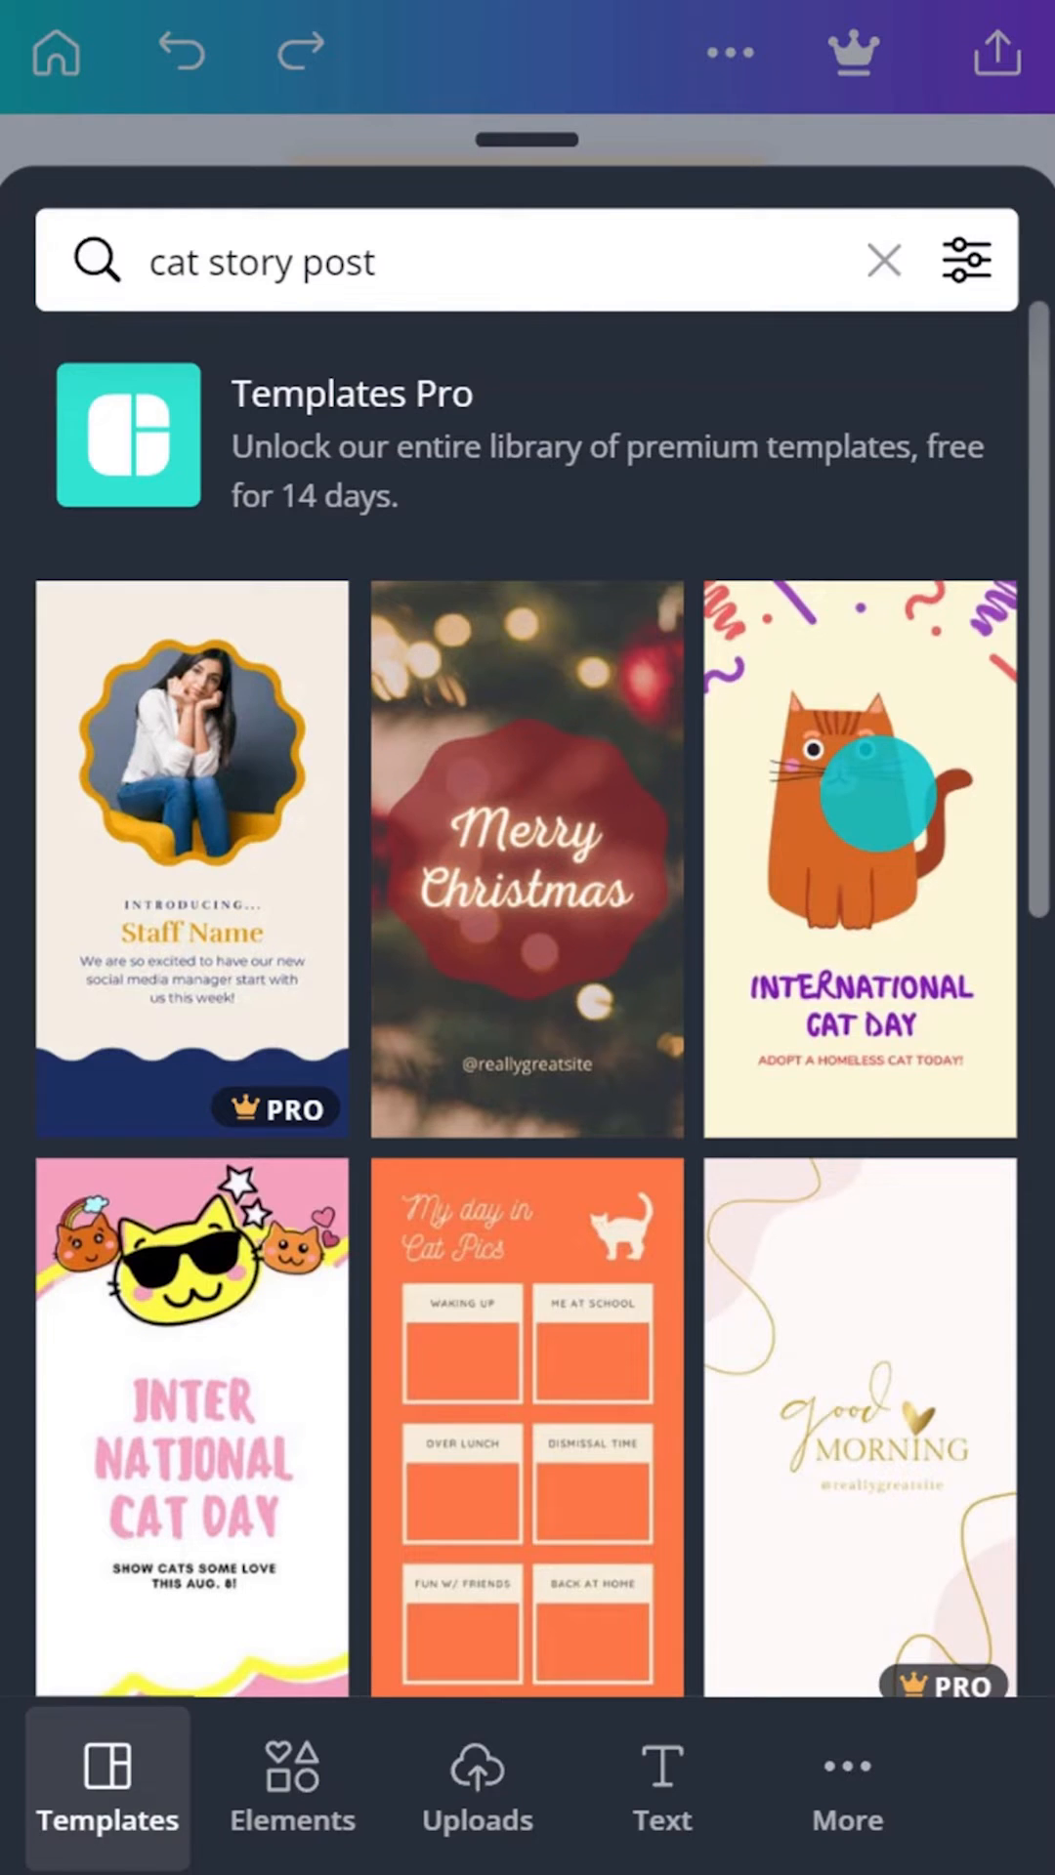
pyautogui.click(857, 859)
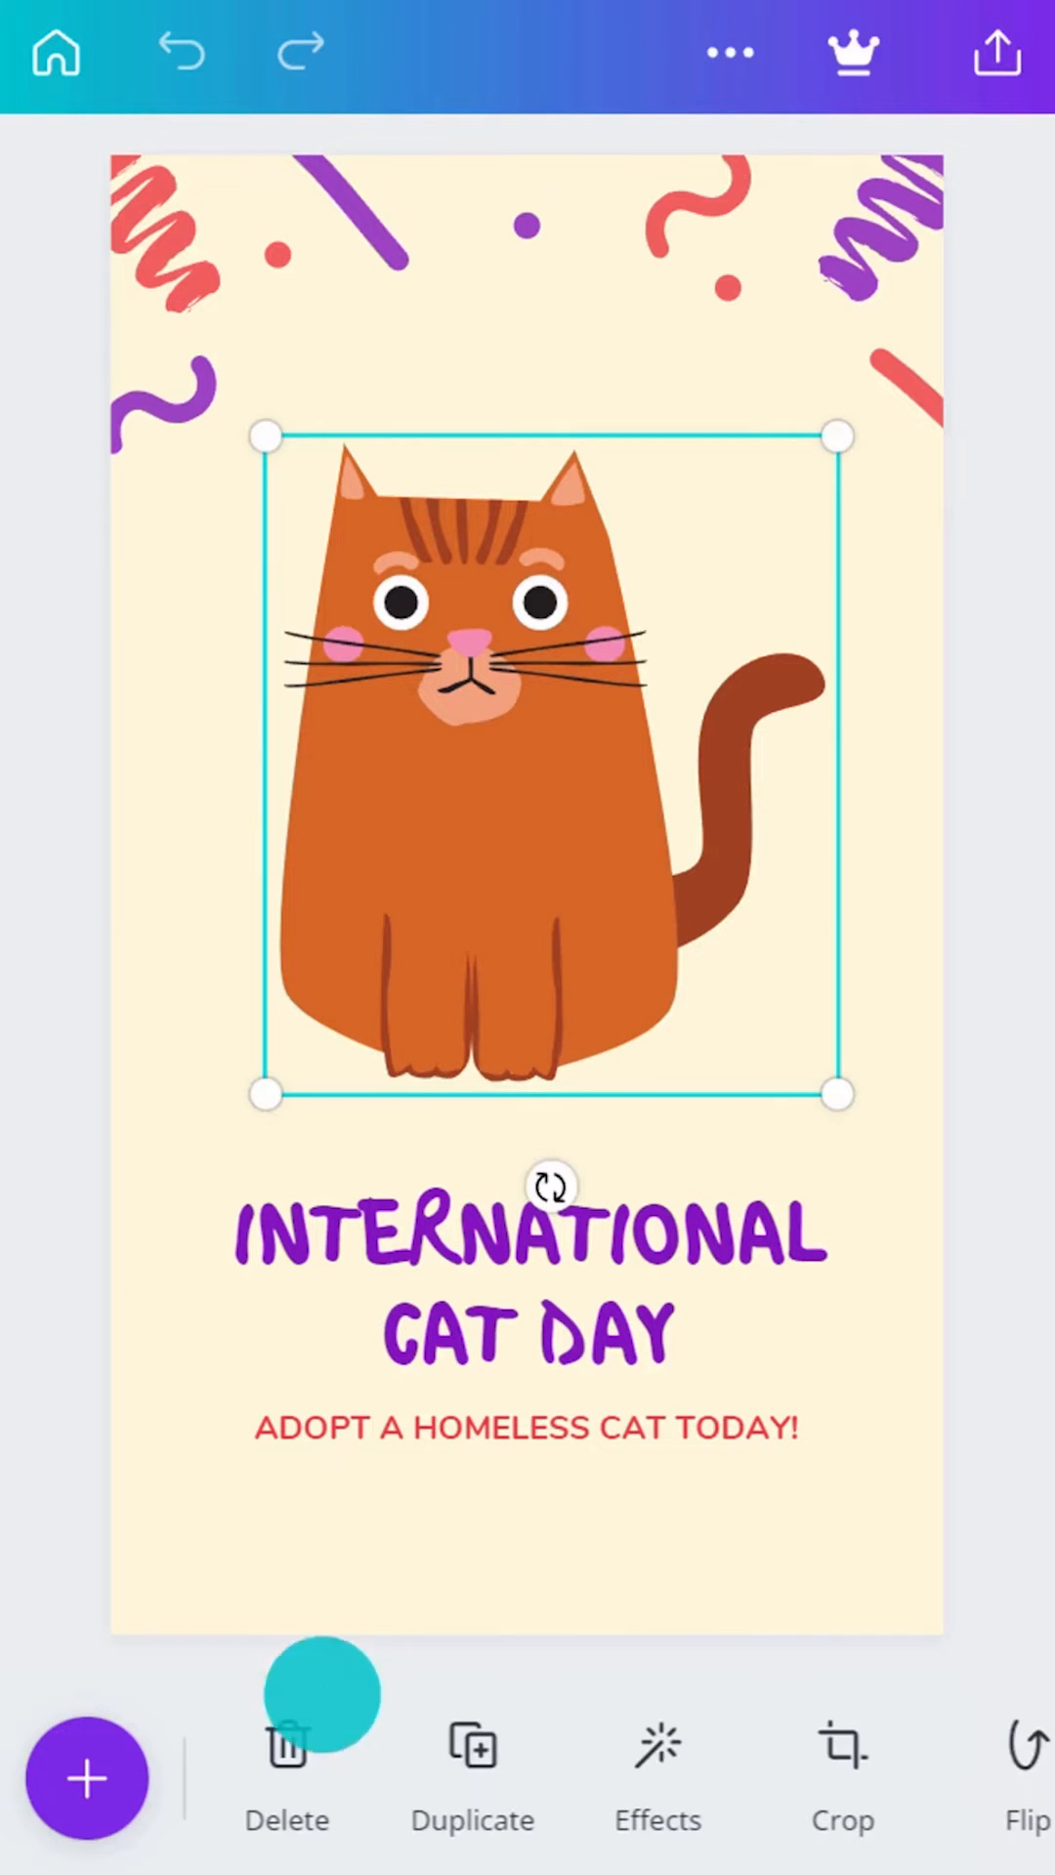
# Step: Scroll through the Elements panel and begin an elements search with 'ha'
pyautogui.click(289, 1781)
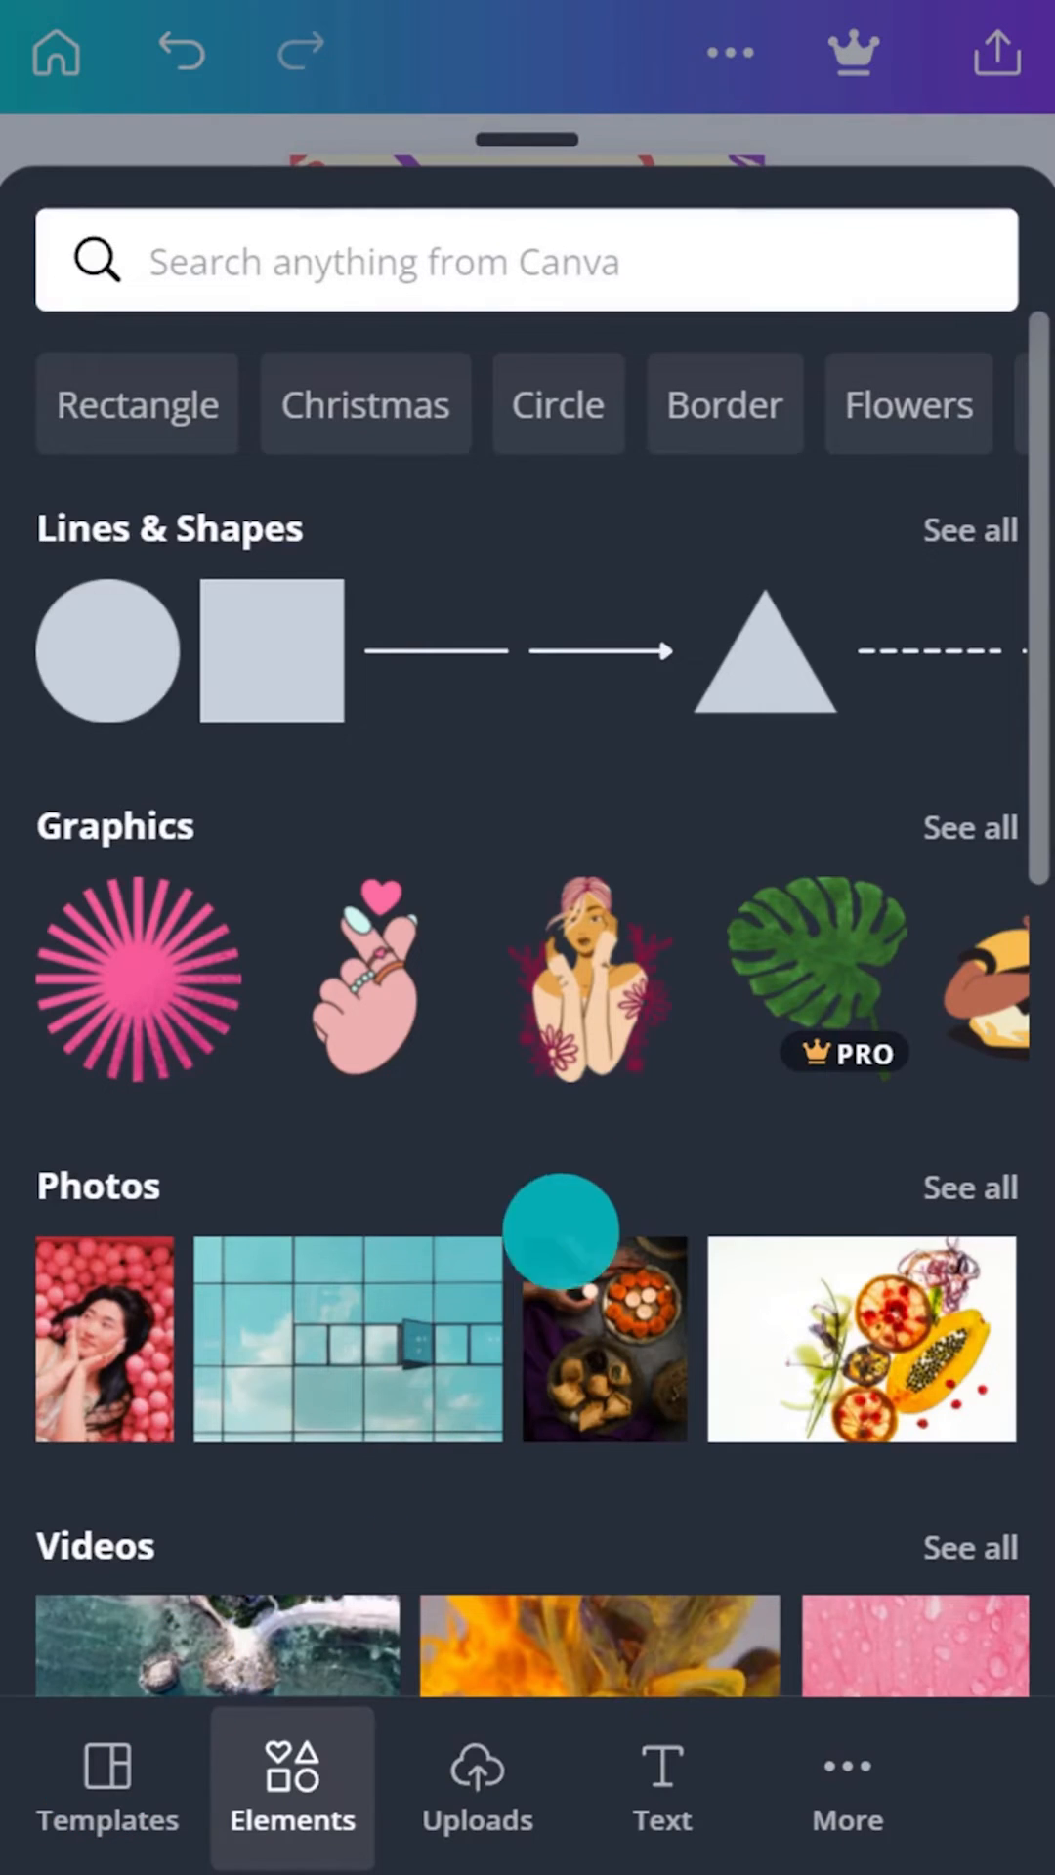
pyautogui.scroll(-3)
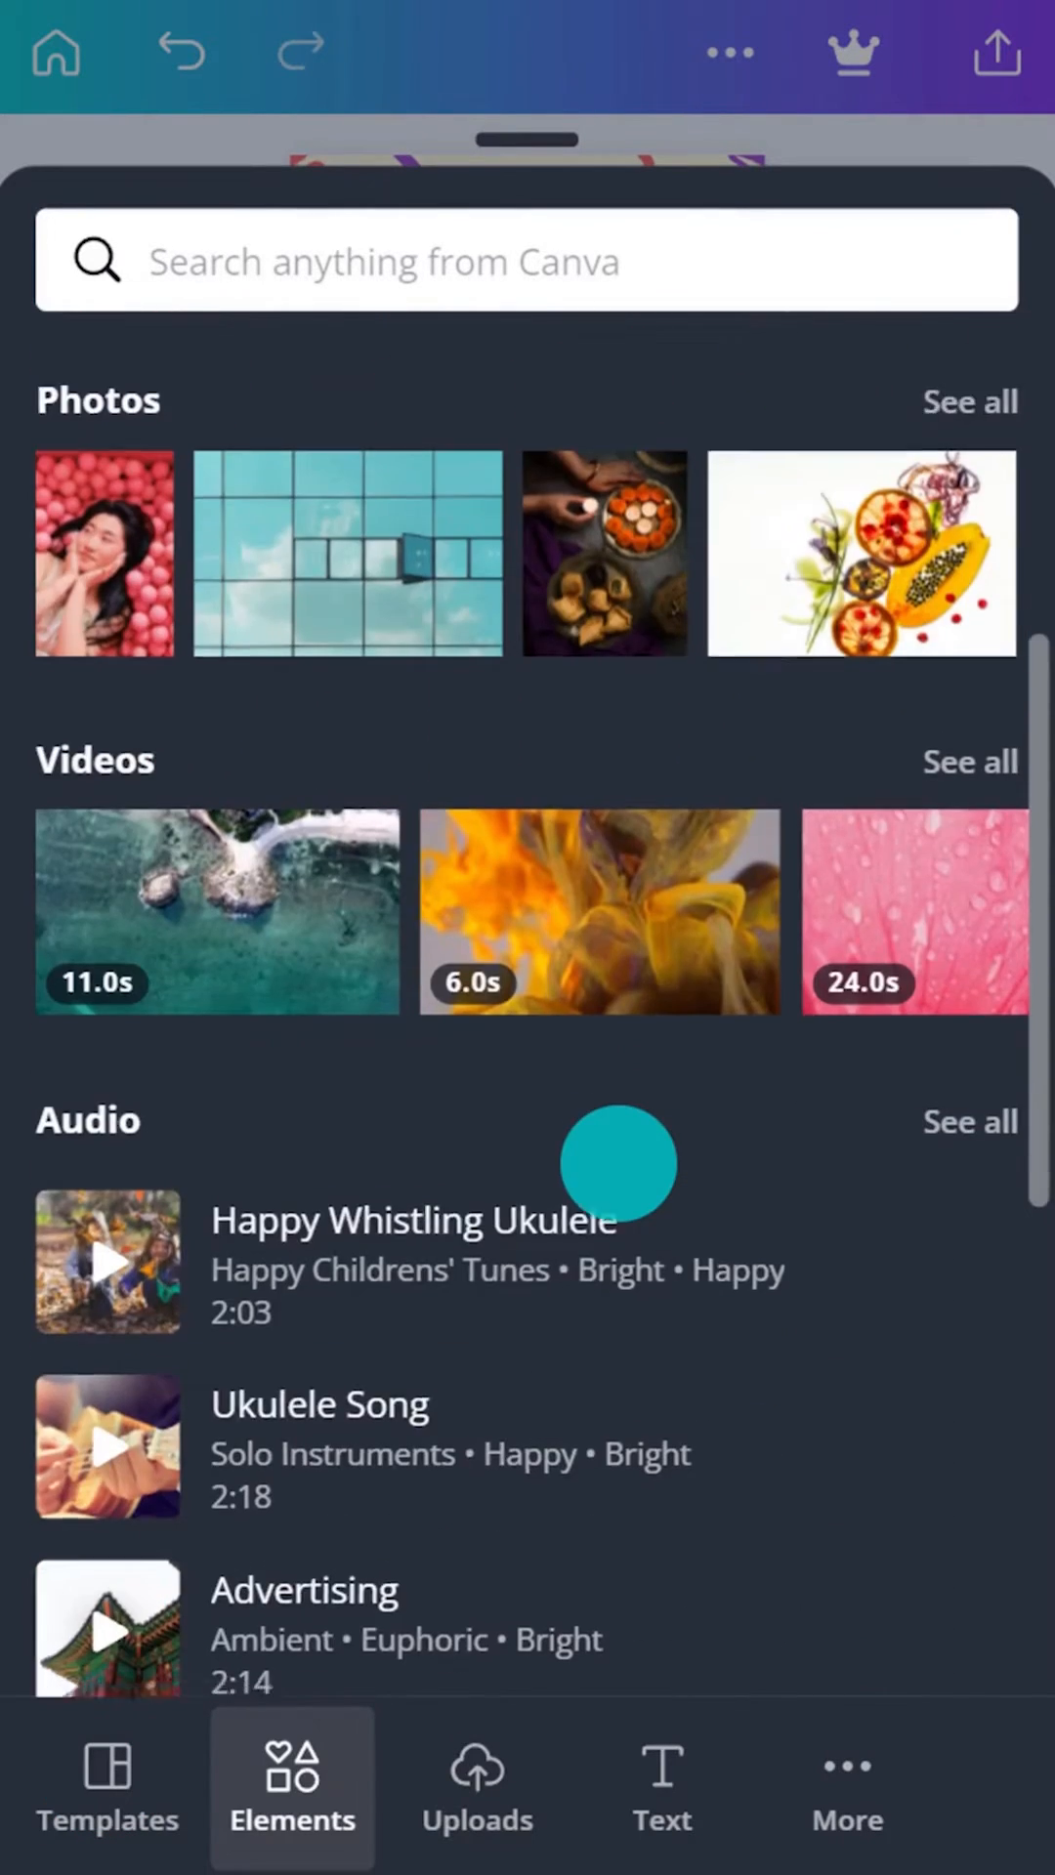
pyautogui.scroll(-3)
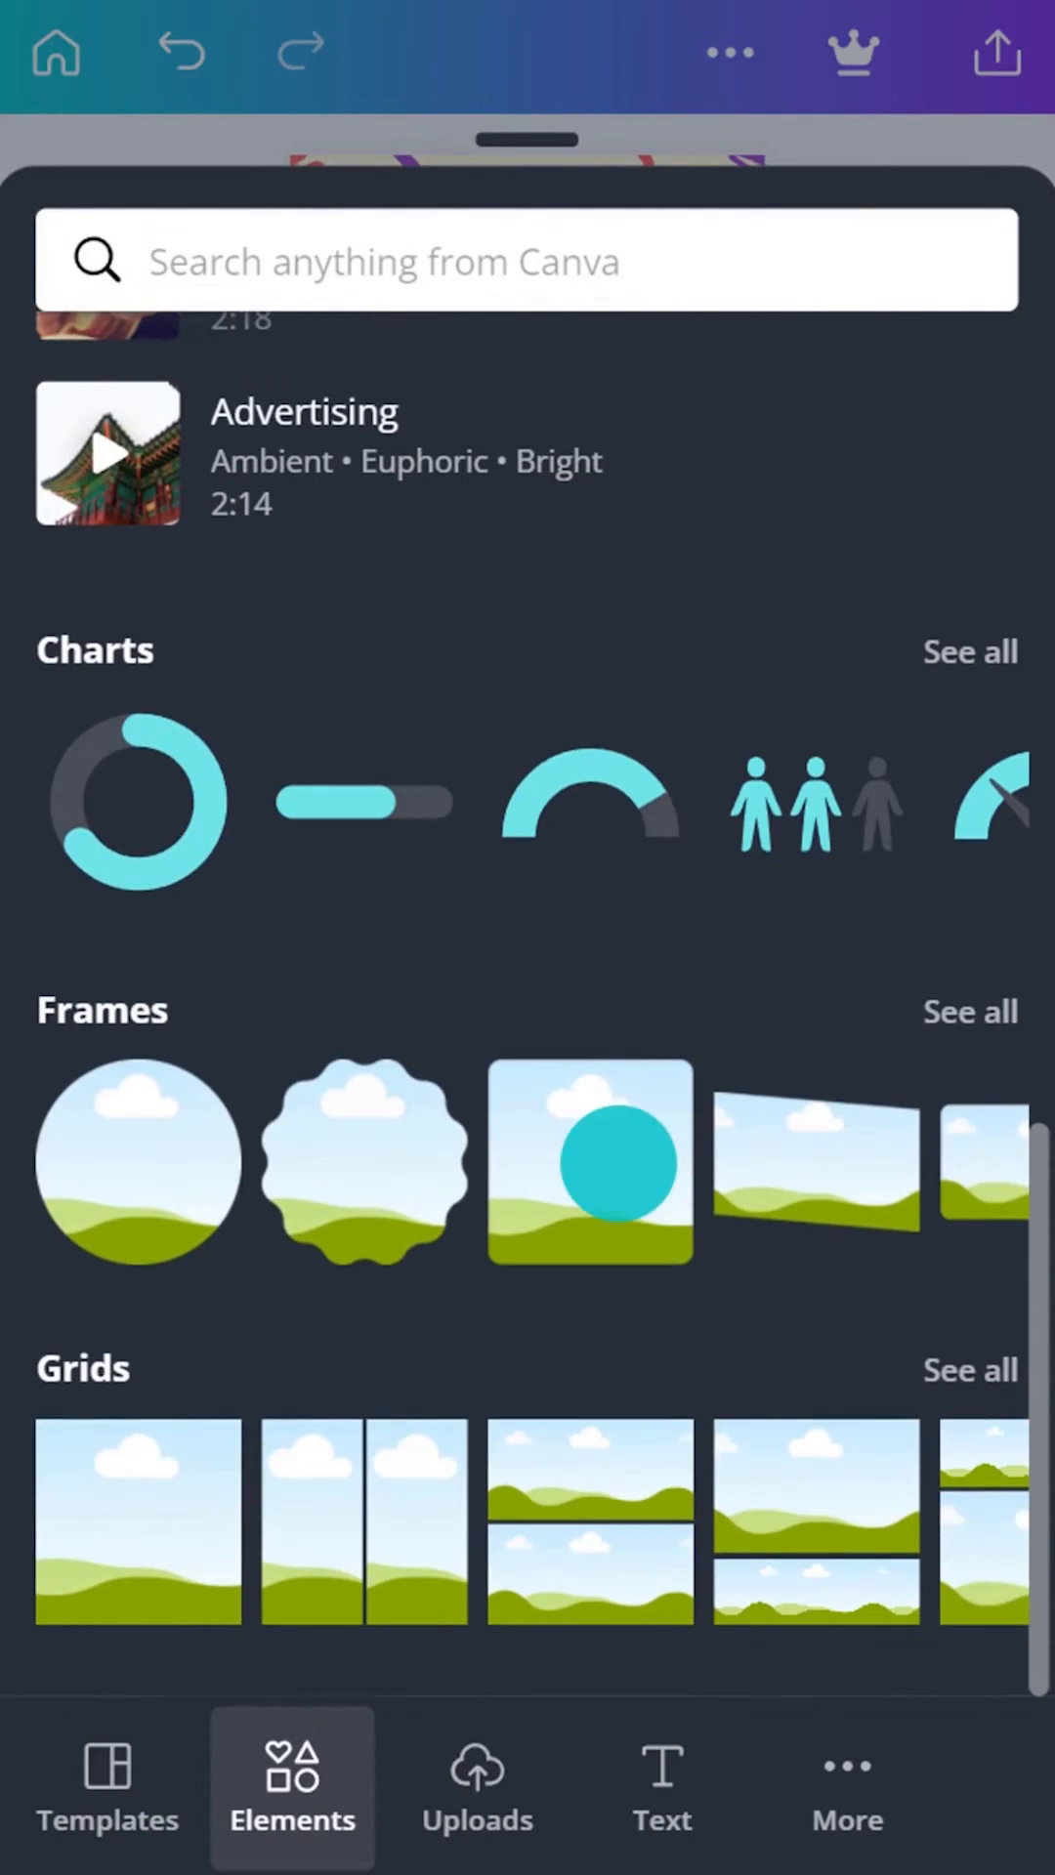
pyautogui.write('ha')
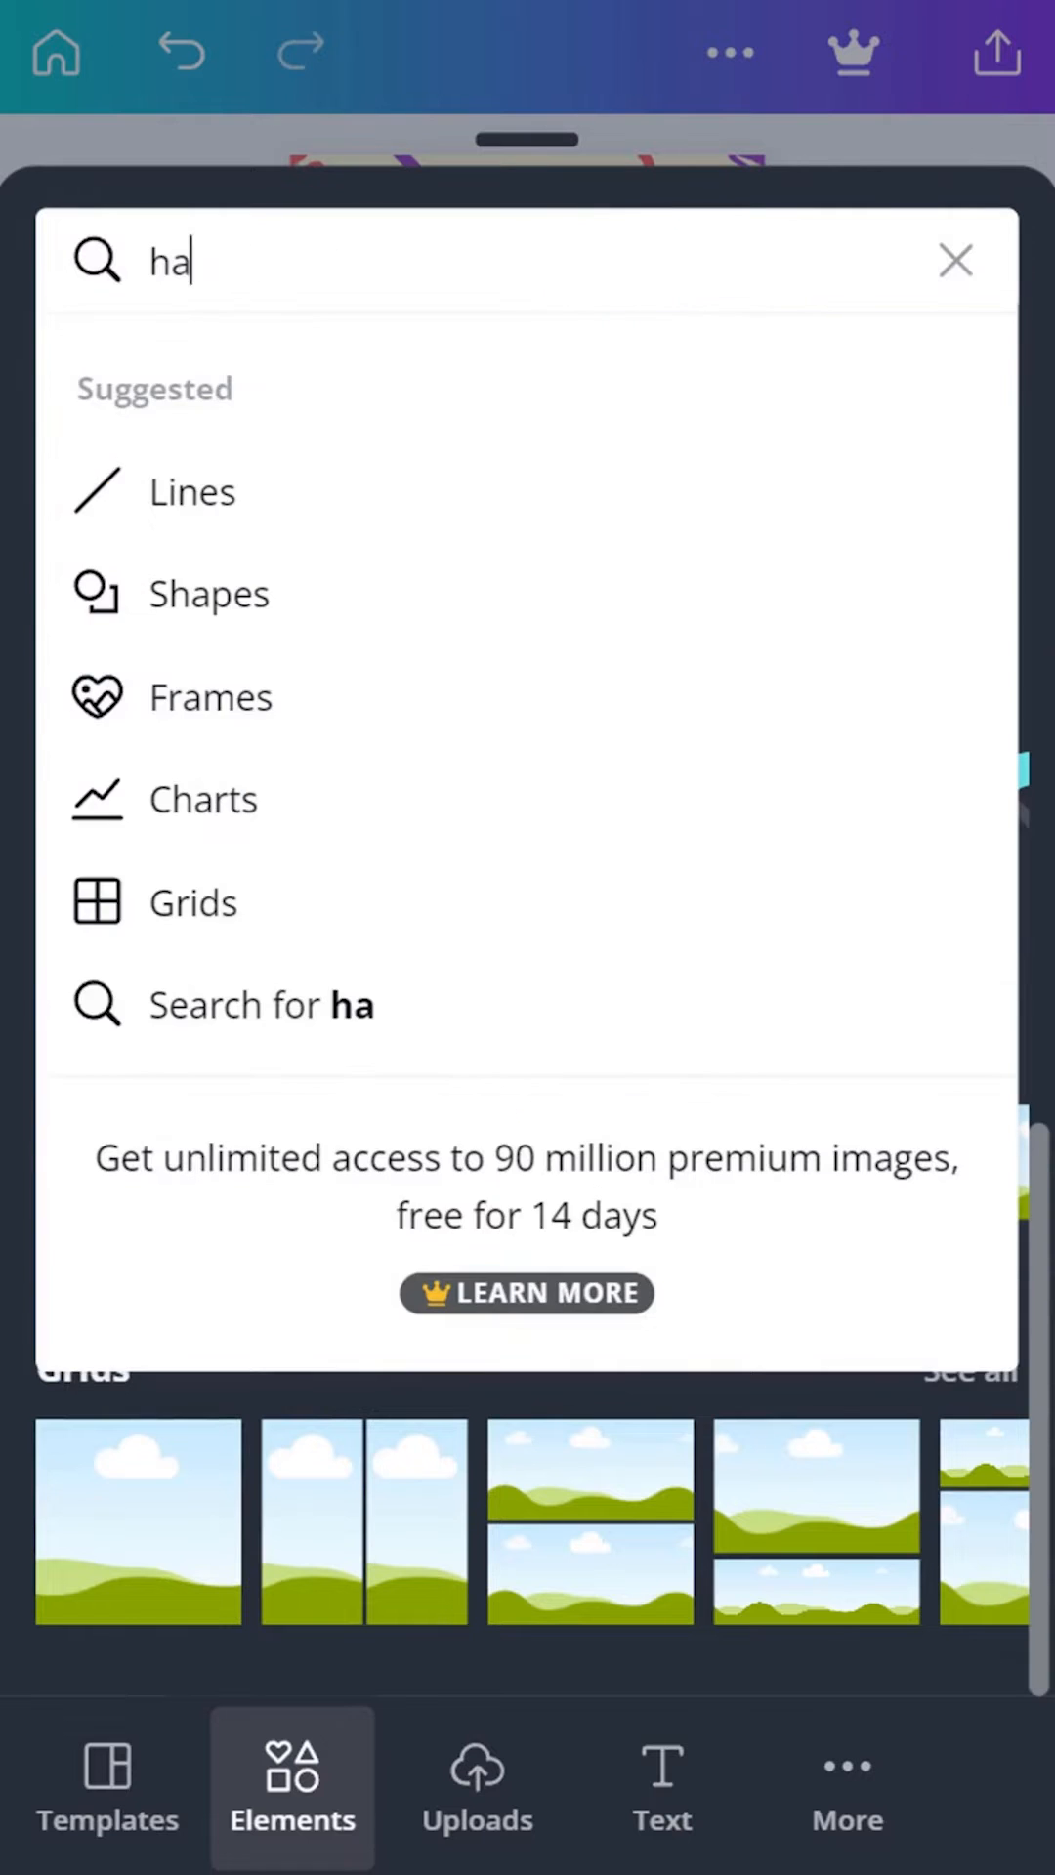
# Step: Search elements for 'happy cat' and narrow the results from Photos to Graphics
pyautogui.write('happy cat')
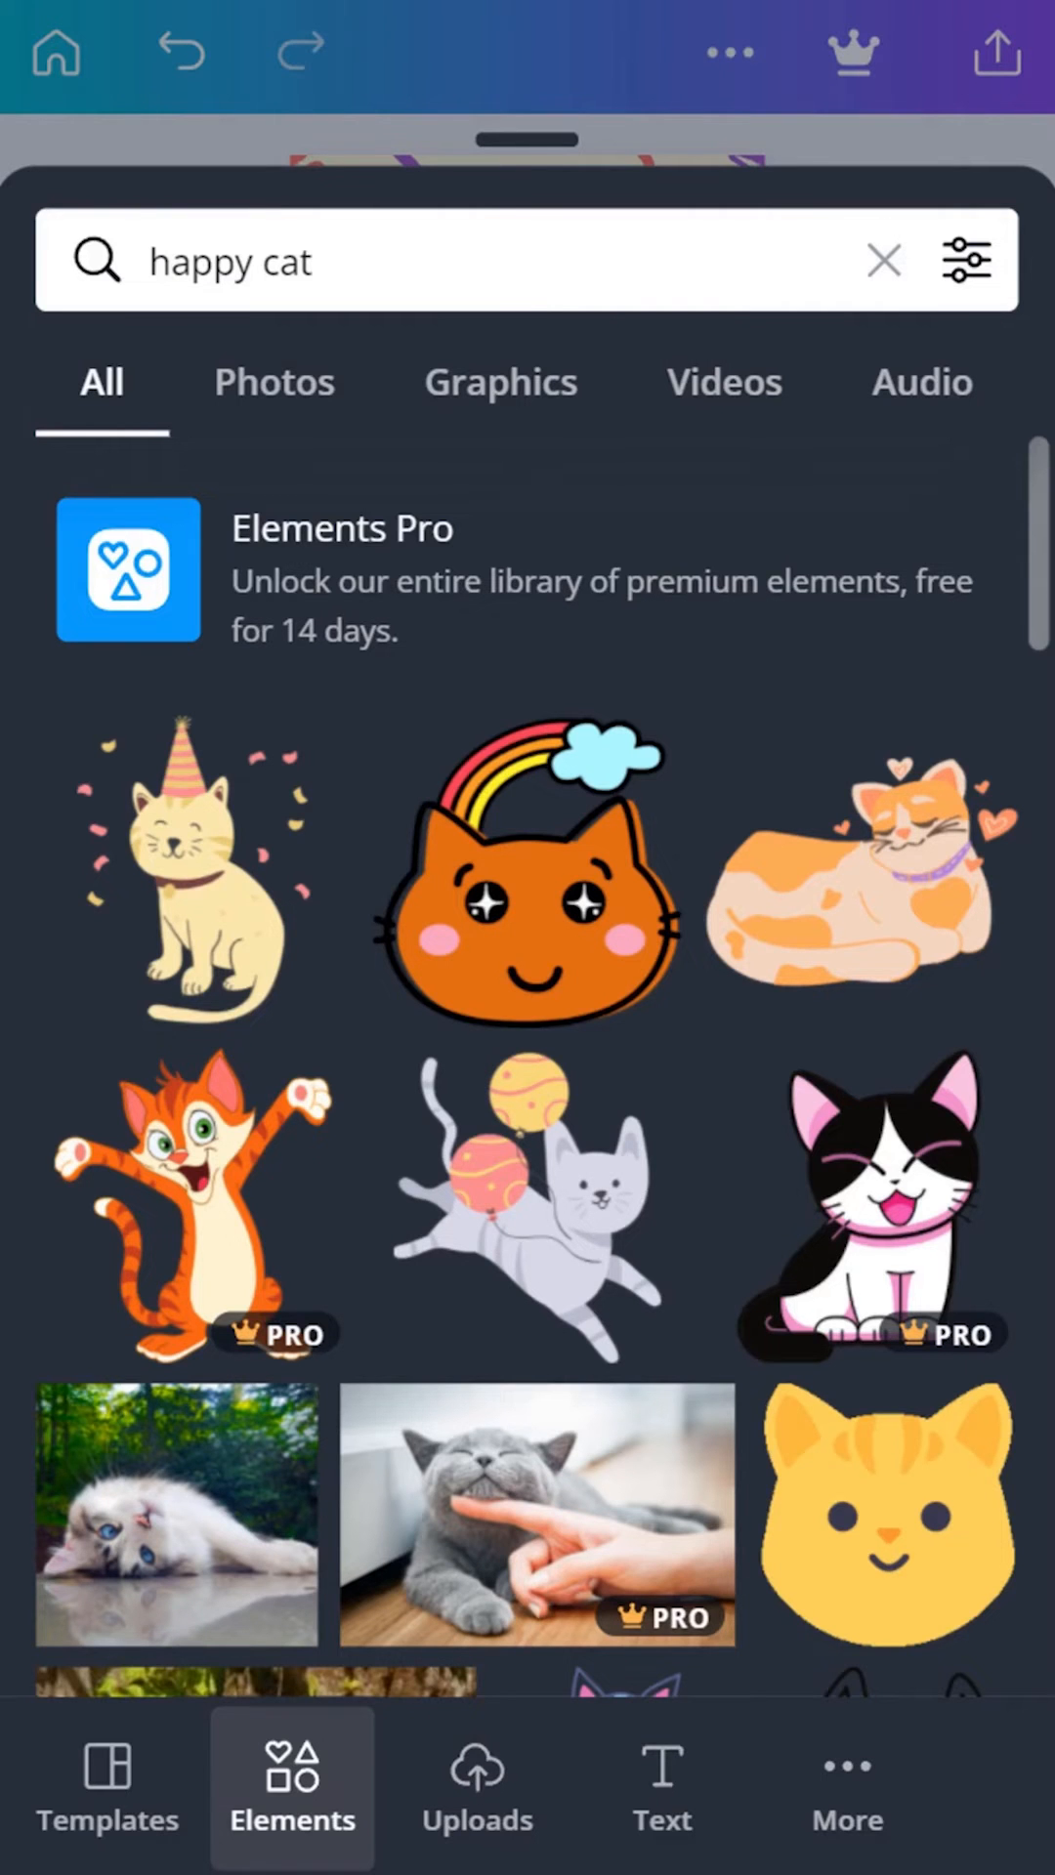
pyautogui.click(273, 382)
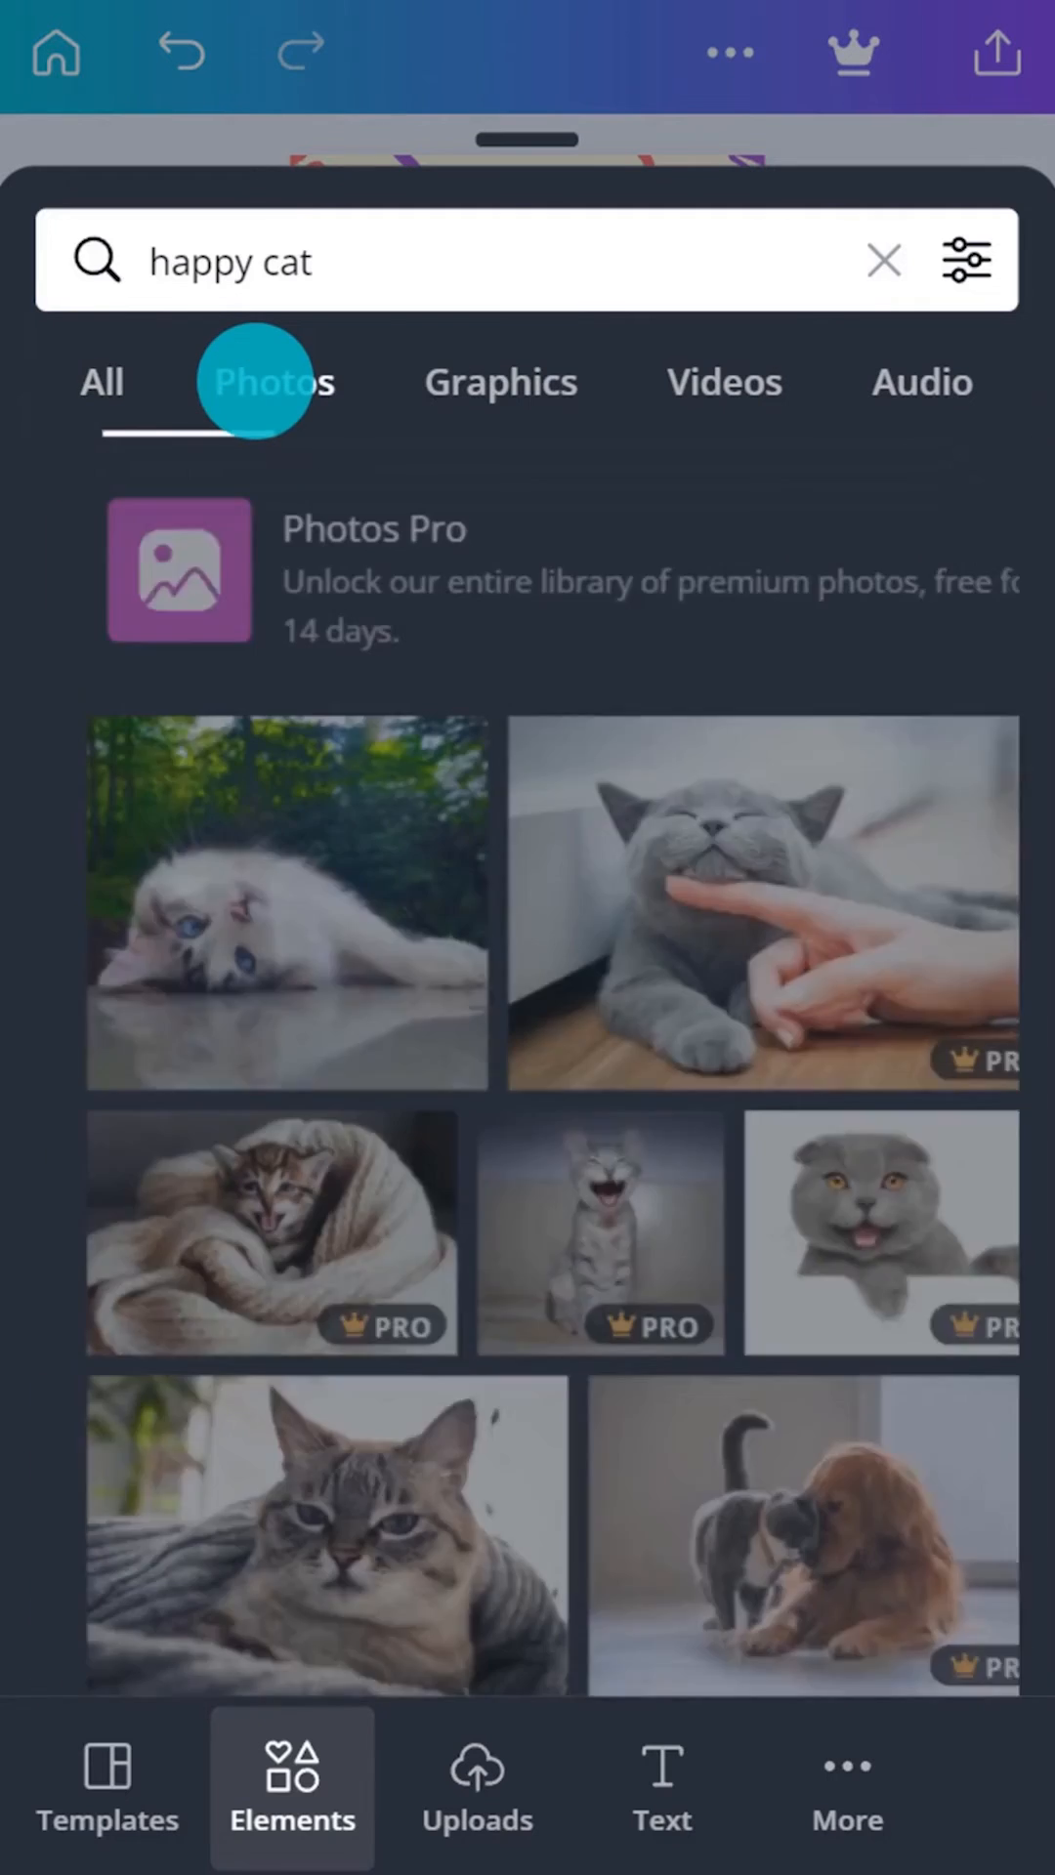
pyautogui.click(500, 383)
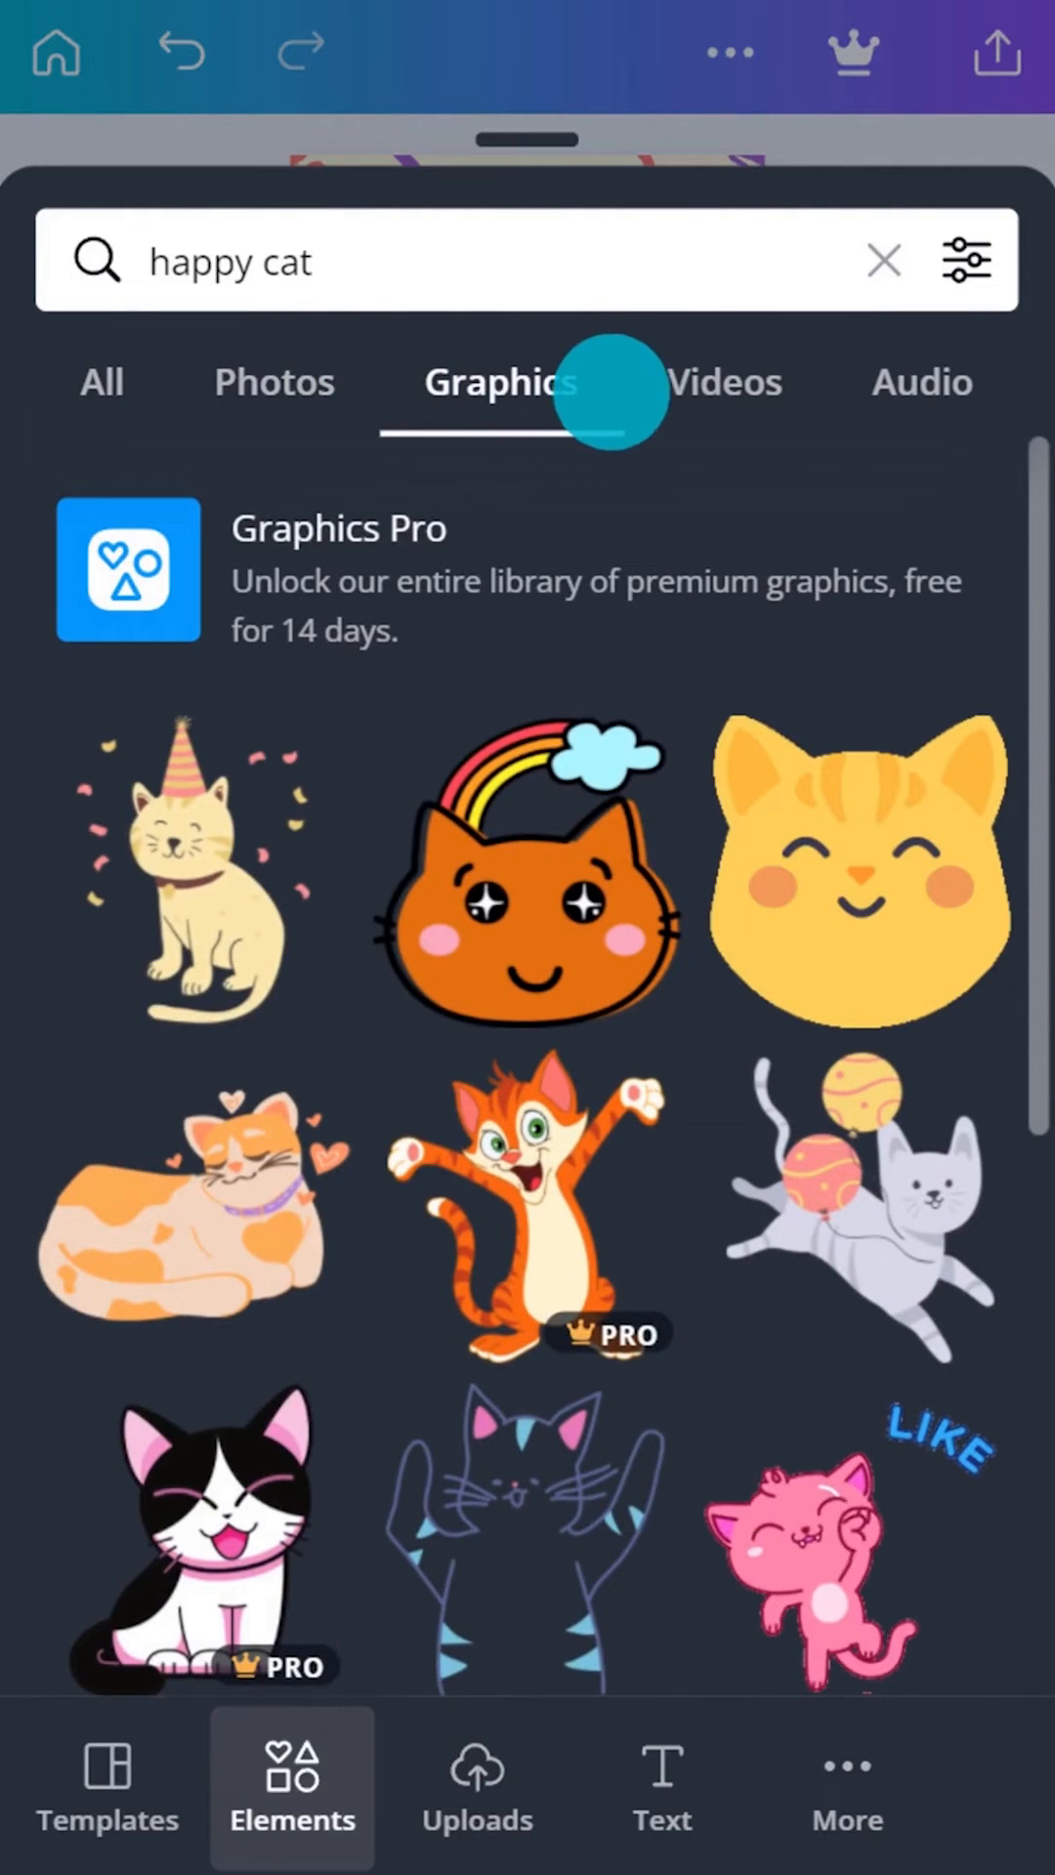
pyautogui.click(968, 258)
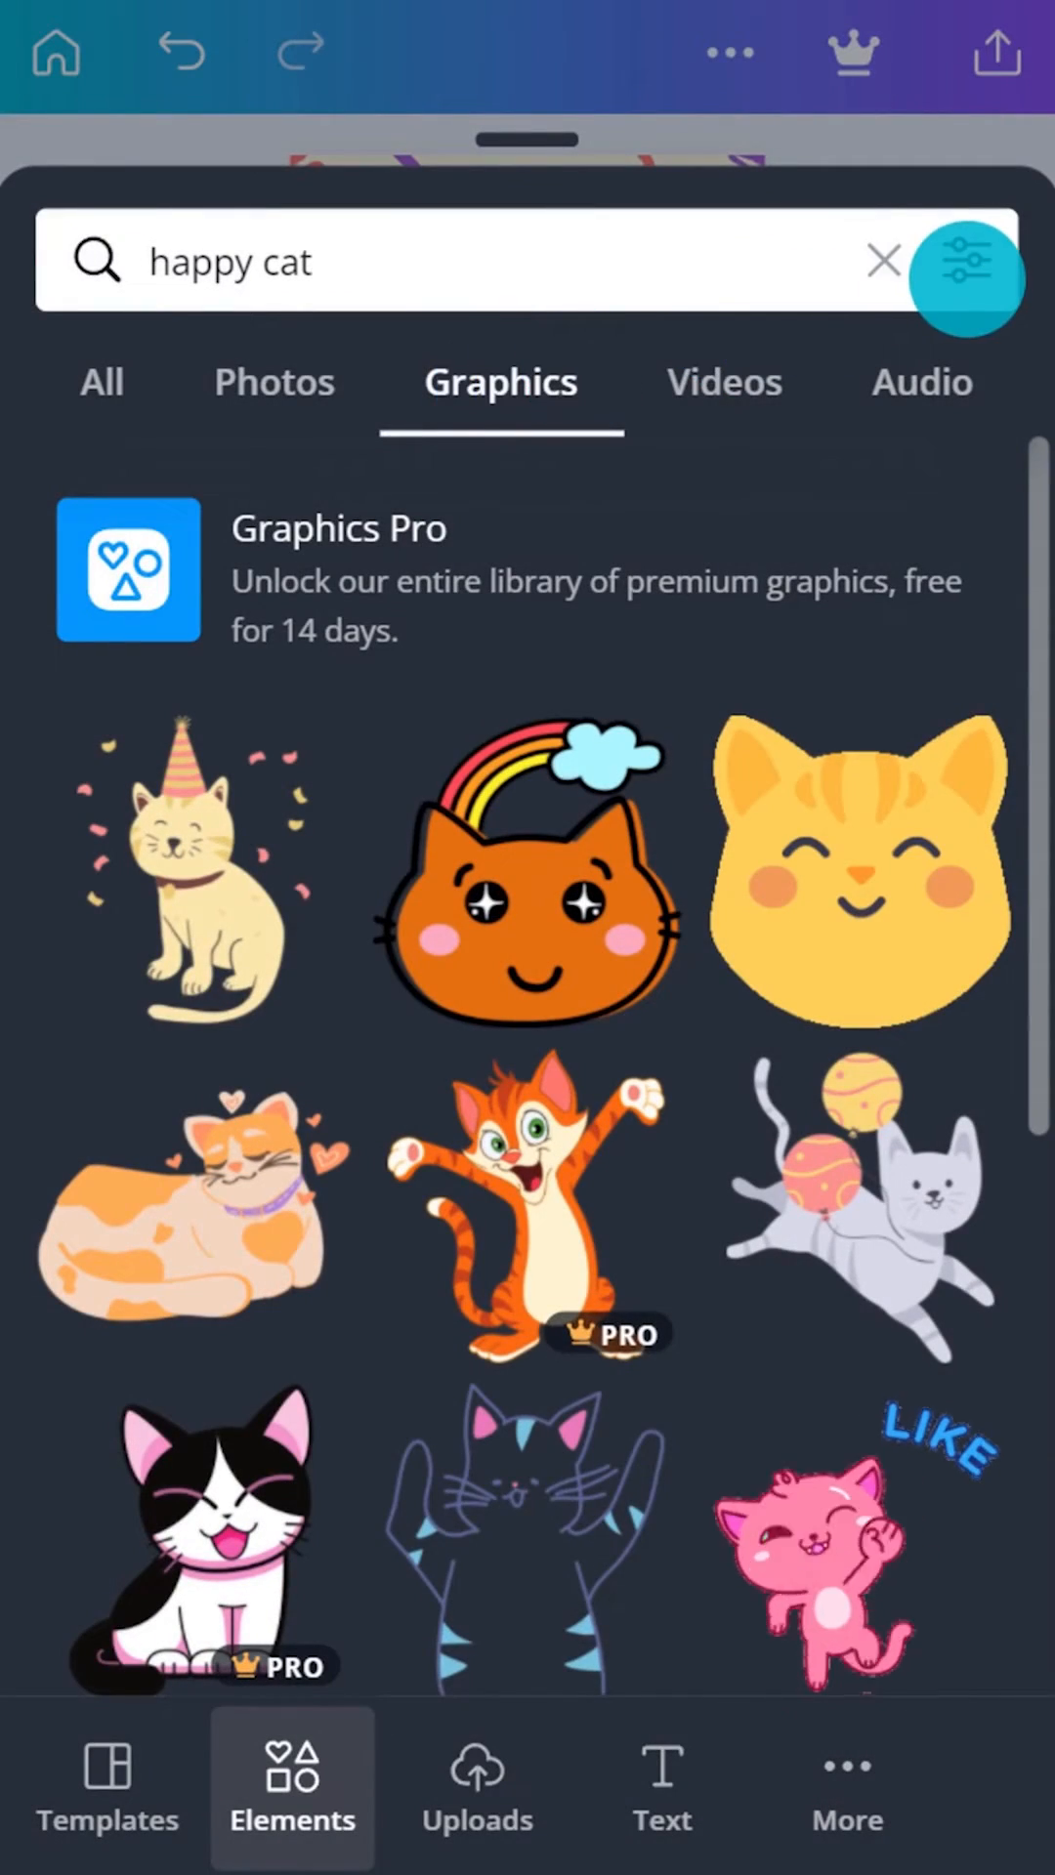
# Step: Open the filter options for the happy cat graphics and close them without applying
pyautogui.click(964, 276)
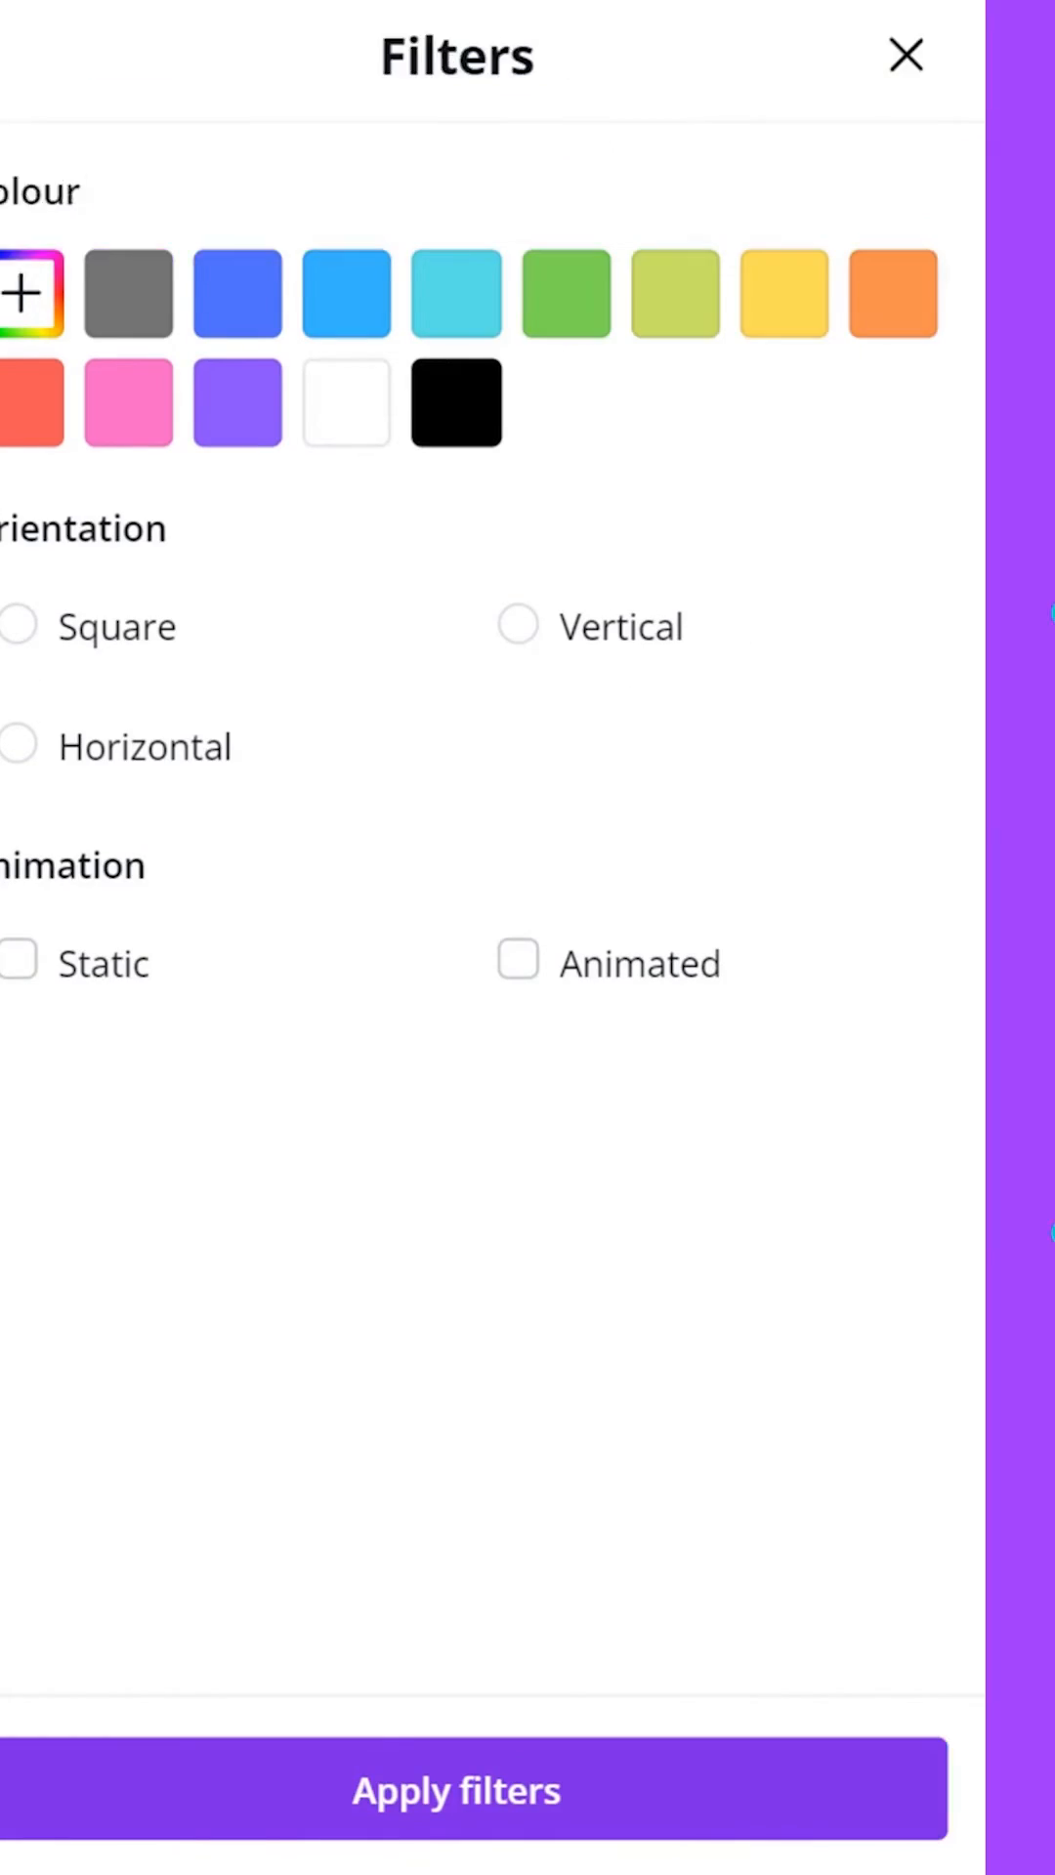
pyautogui.click(905, 56)
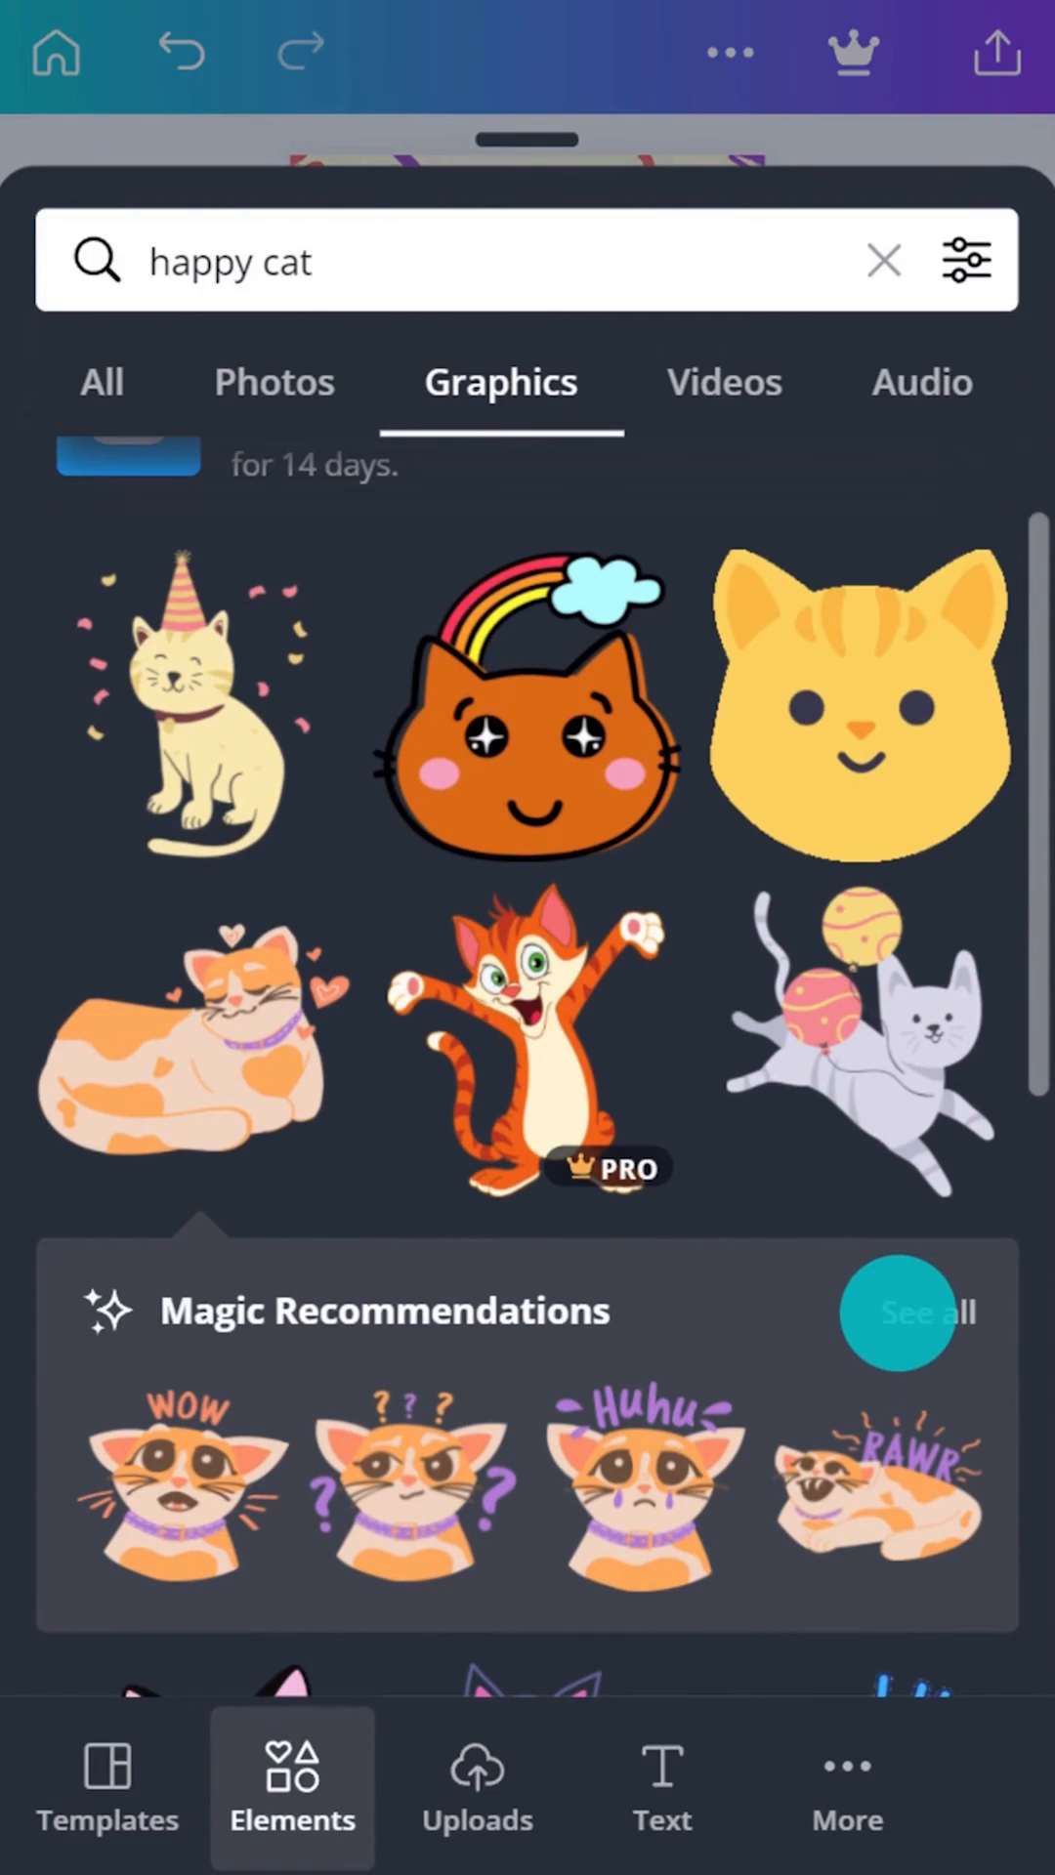
# Step: View all Magic Recommendations cat stickers, then browse the Text and More sections
pyautogui.click(911, 1311)
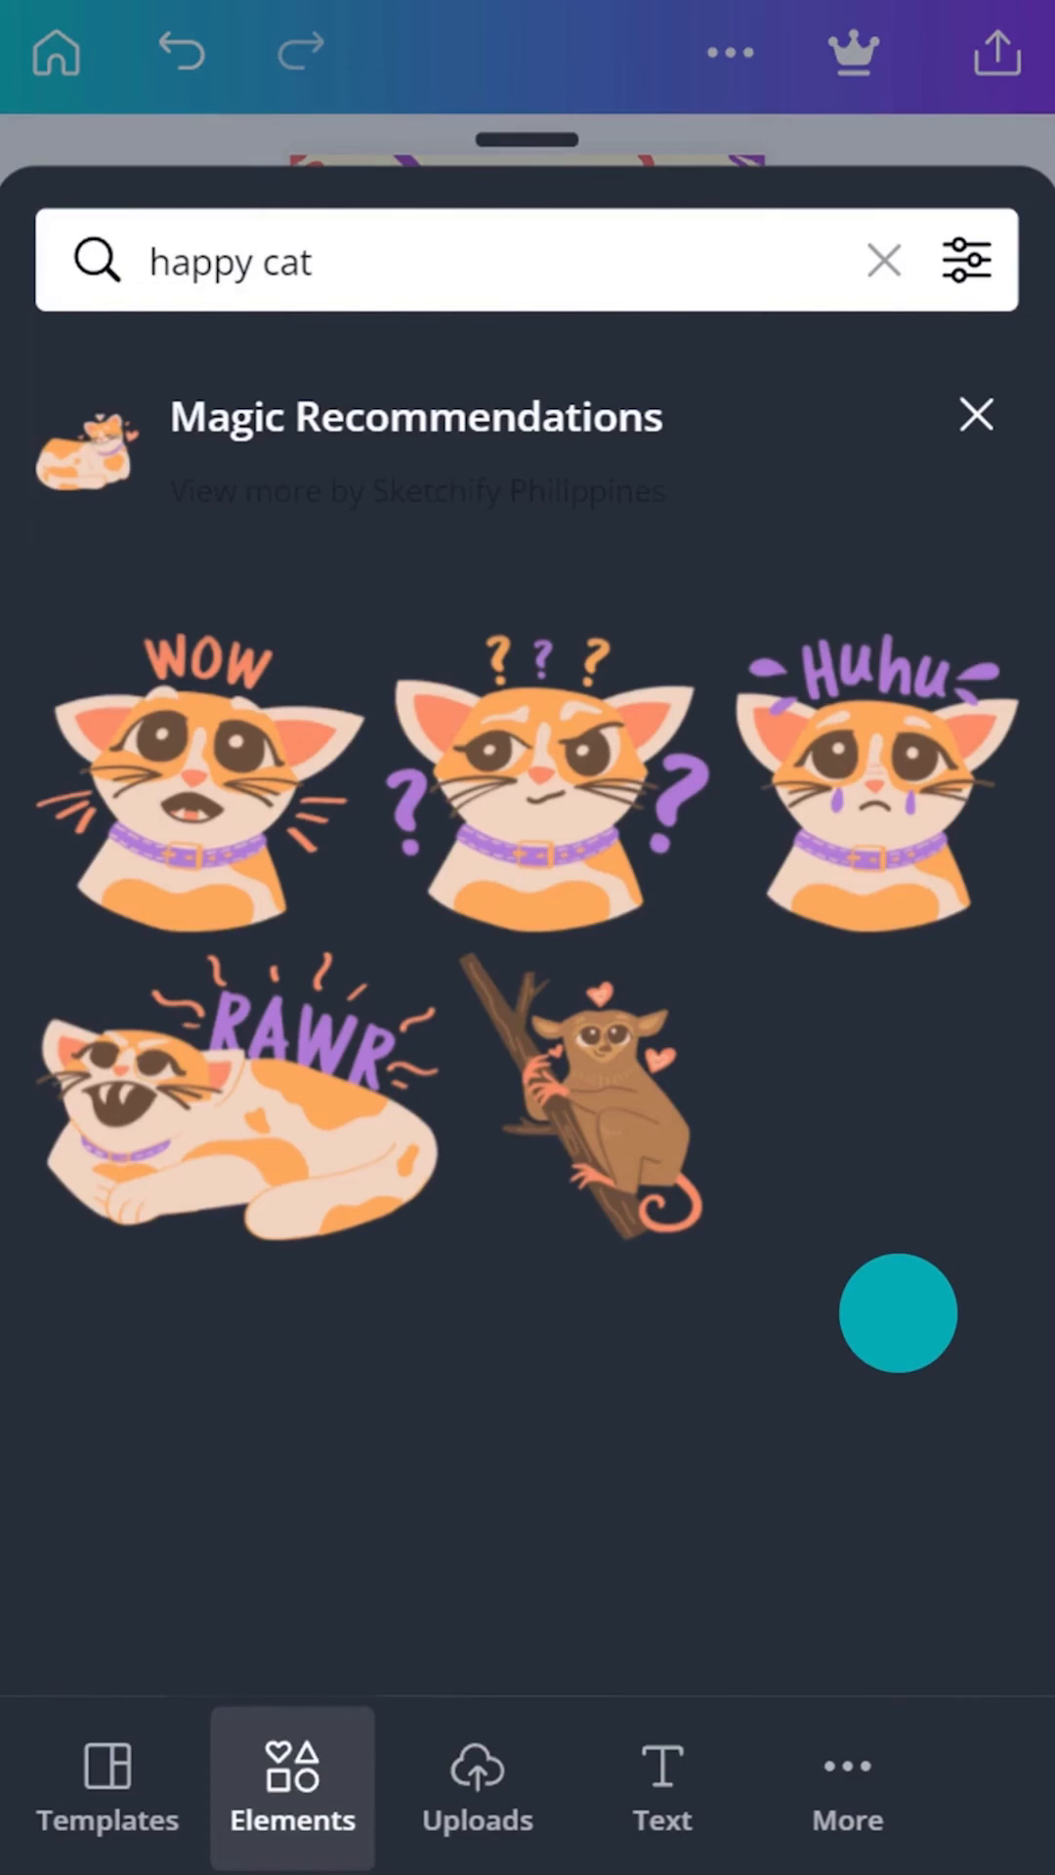
pyautogui.click(661, 1788)
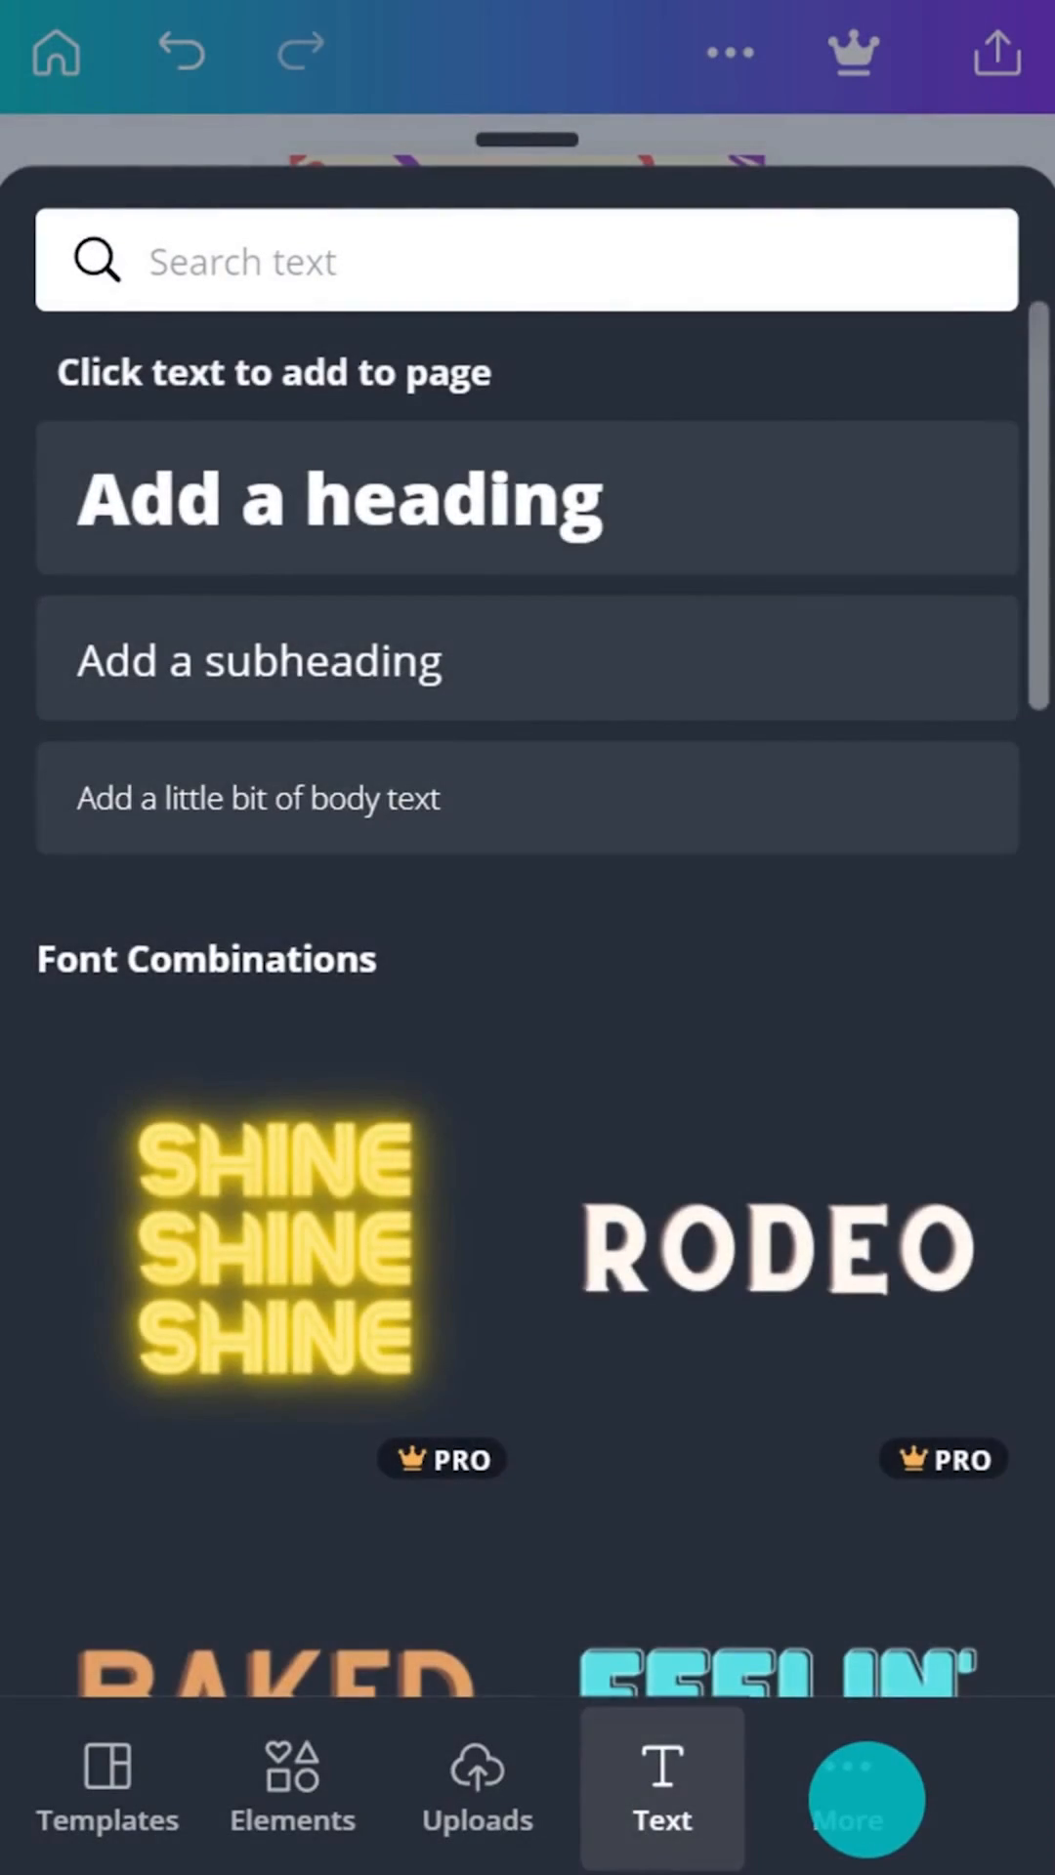
pyautogui.click(847, 1788)
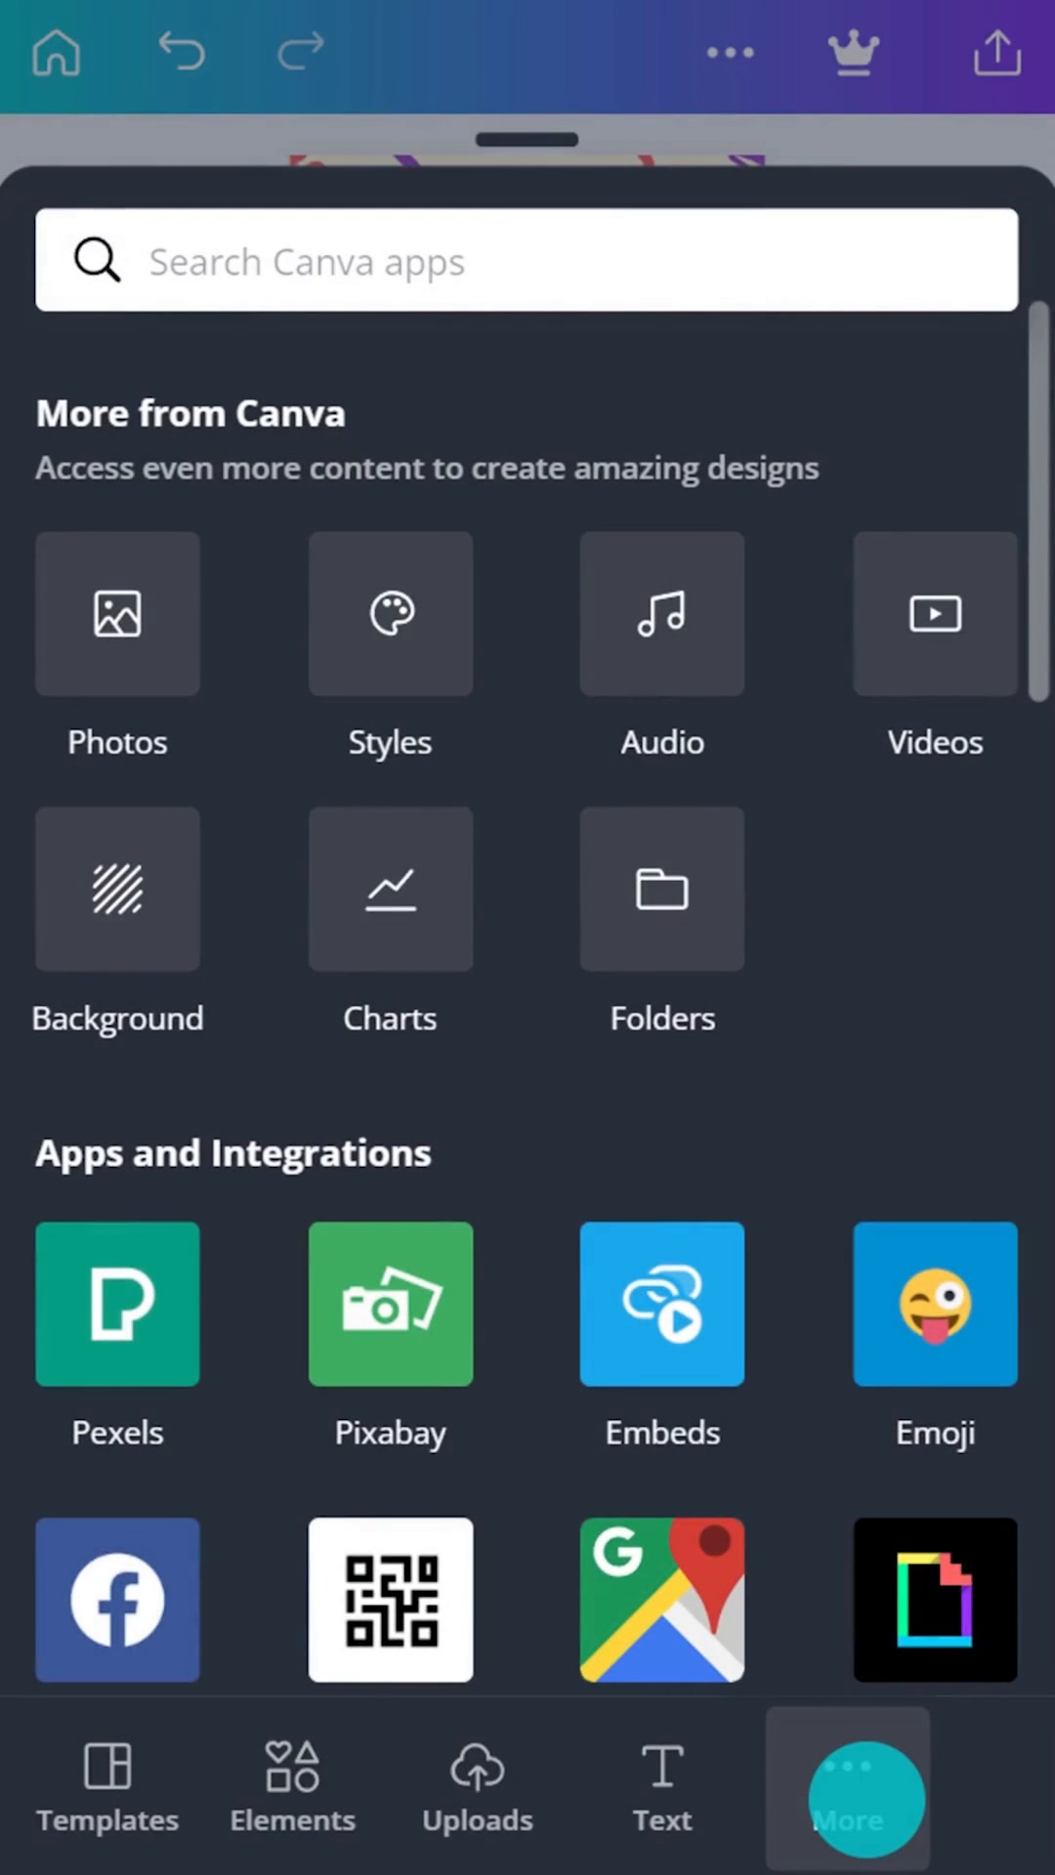